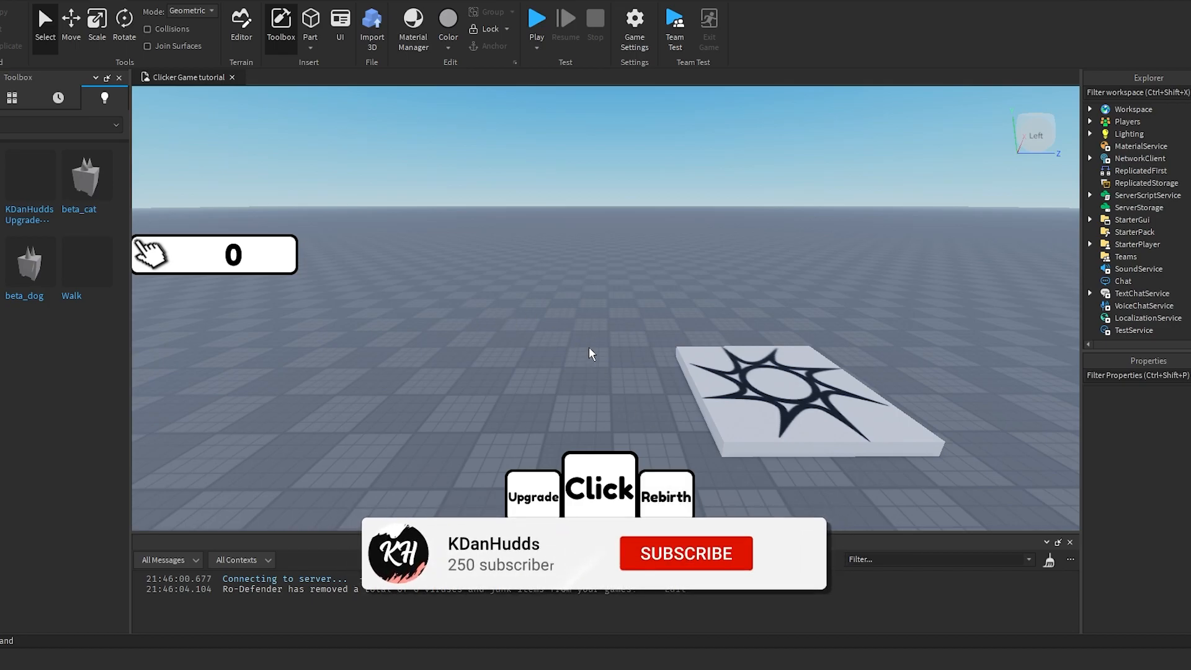
Unpack the Rebirth Tutorial groups into ServerScriptService and StarterGui, and review the leaderstats script.
{"action": "left_click", "coordinate": [683, 552]}
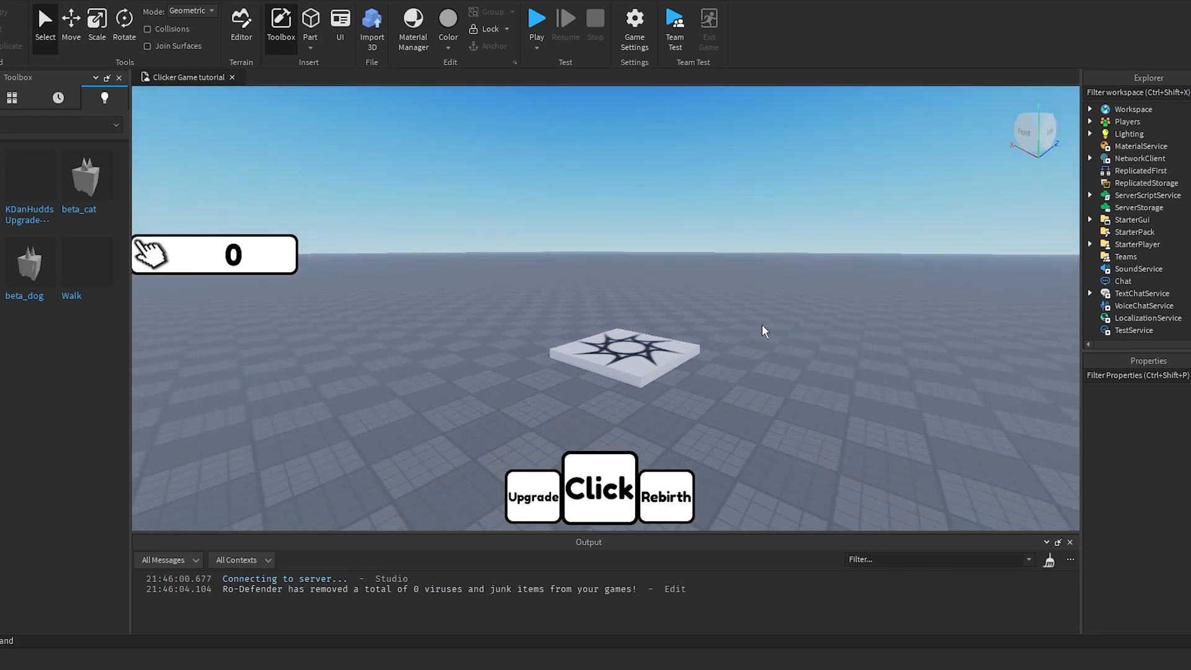
{"action": "mouse_move", "coordinate": [566, 382]}
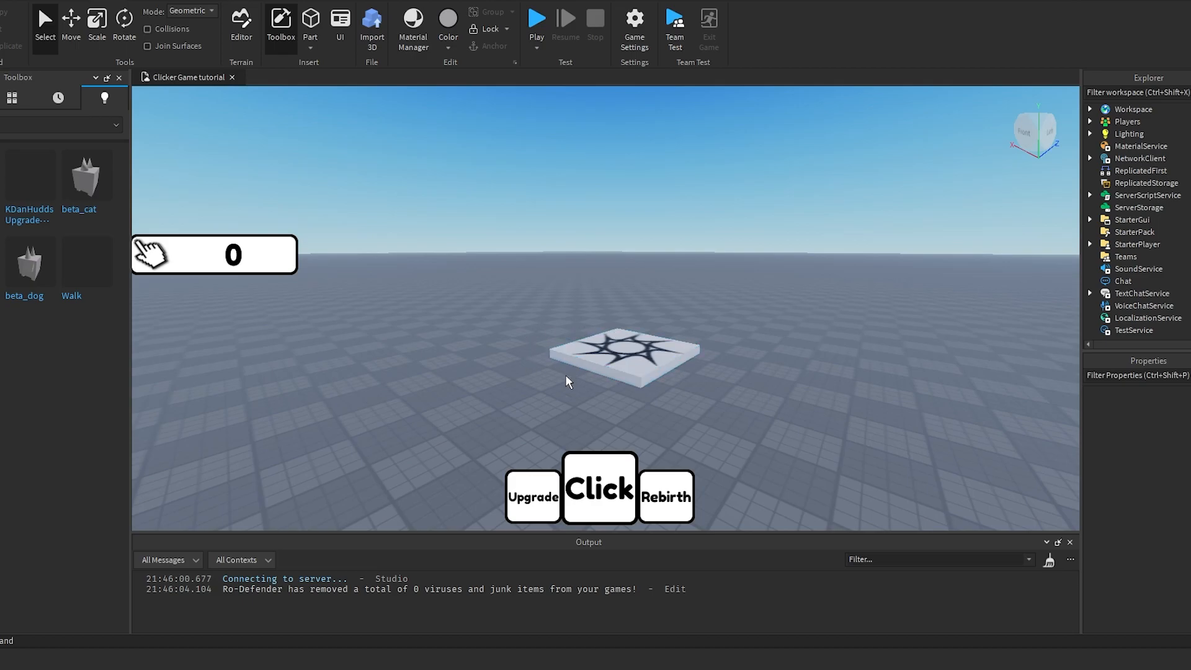
{"action": "mouse_move", "coordinate": [788, 379]}
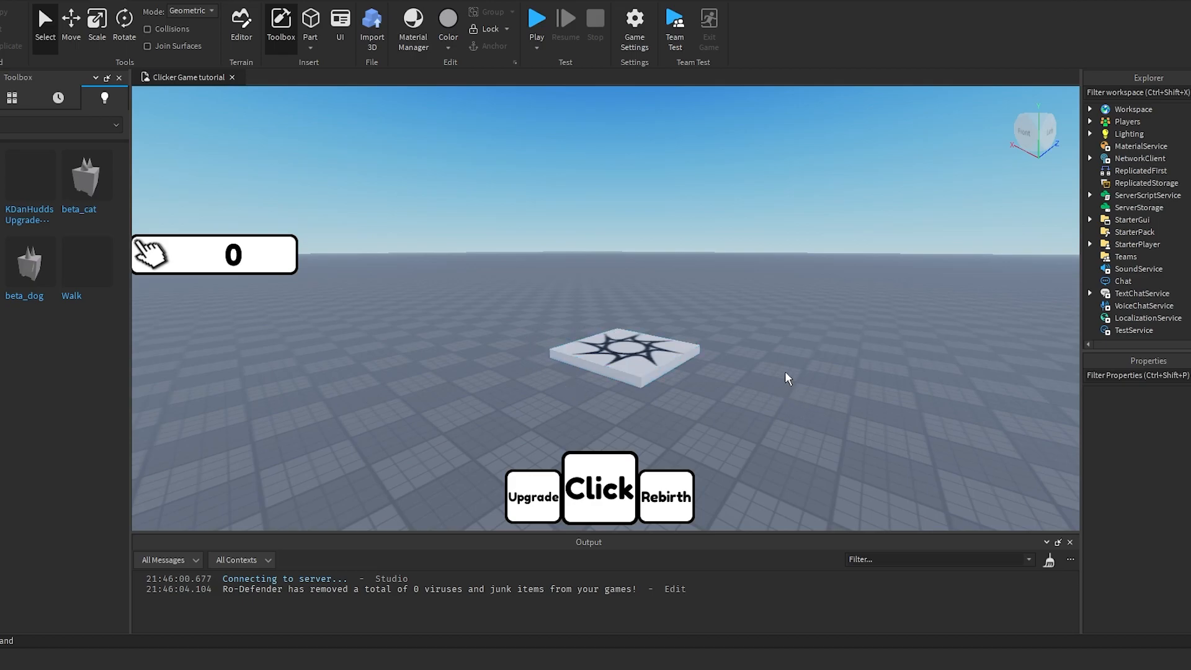
{"action": "mouse_move", "coordinate": [806, 410]}
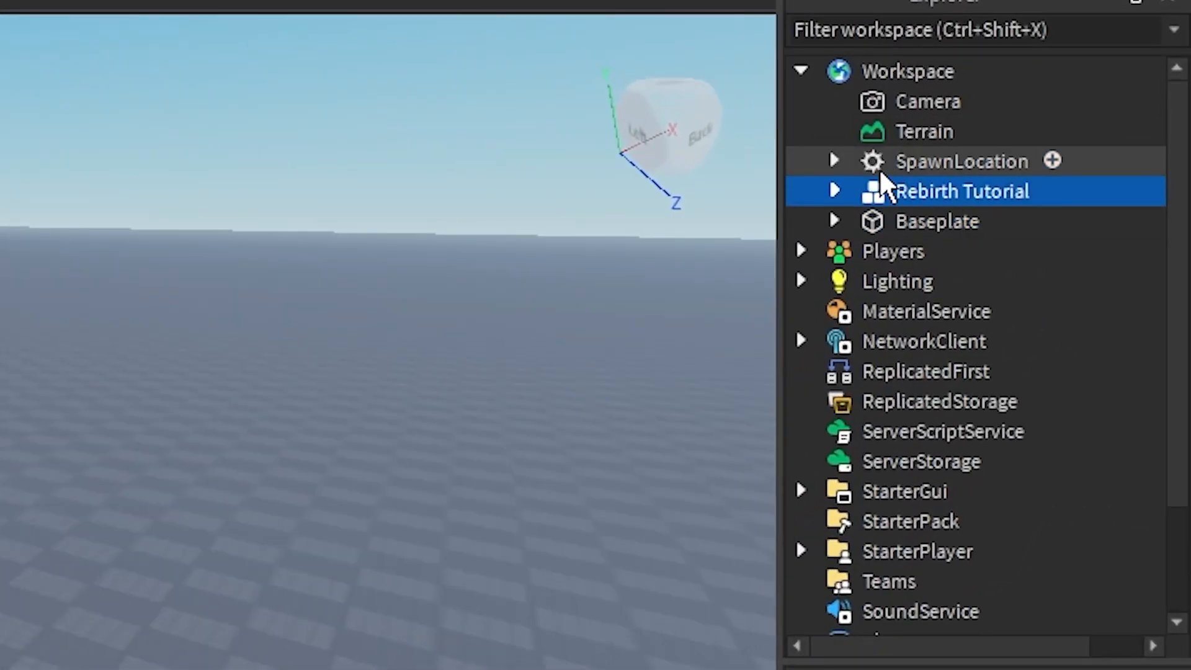
{"action": "left_click", "coordinate": [833, 190]}
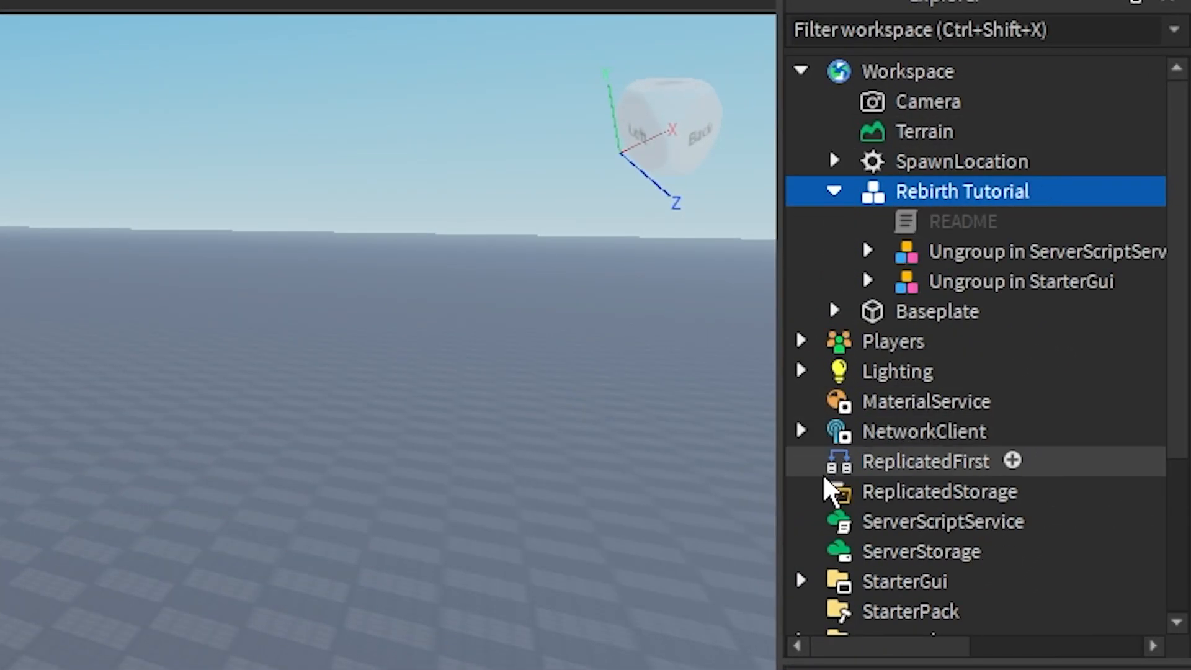
{"action": "left_click", "coordinate": [1021, 281]}
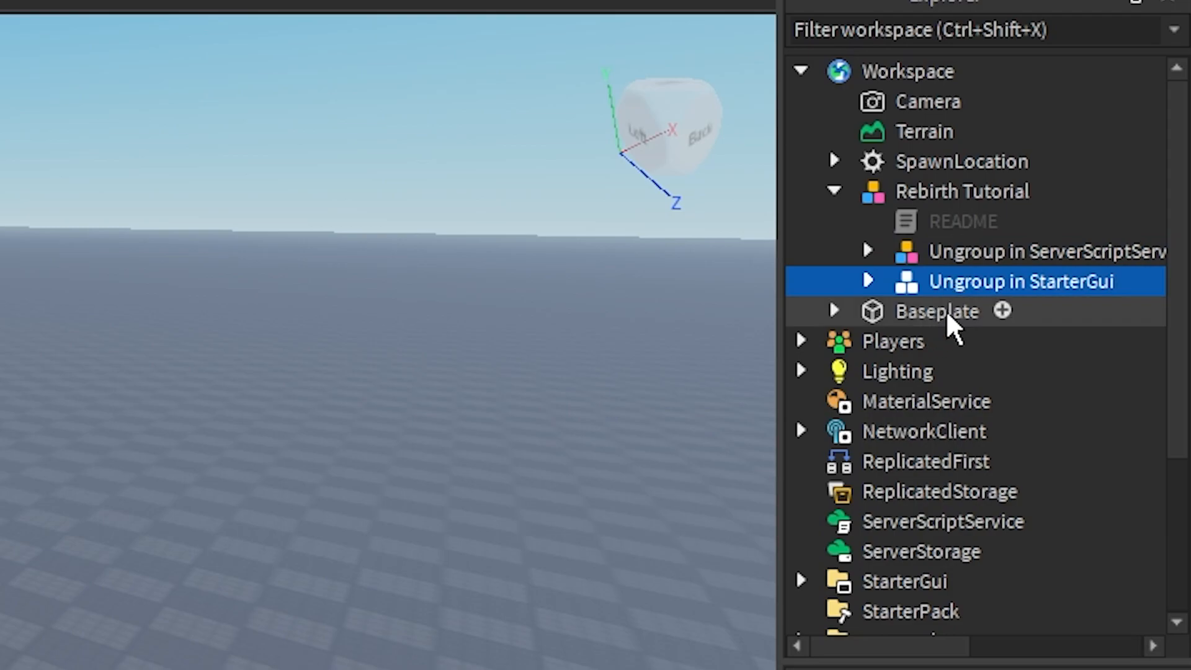
{"action": "left_click", "coordinate": [1026, 252]}
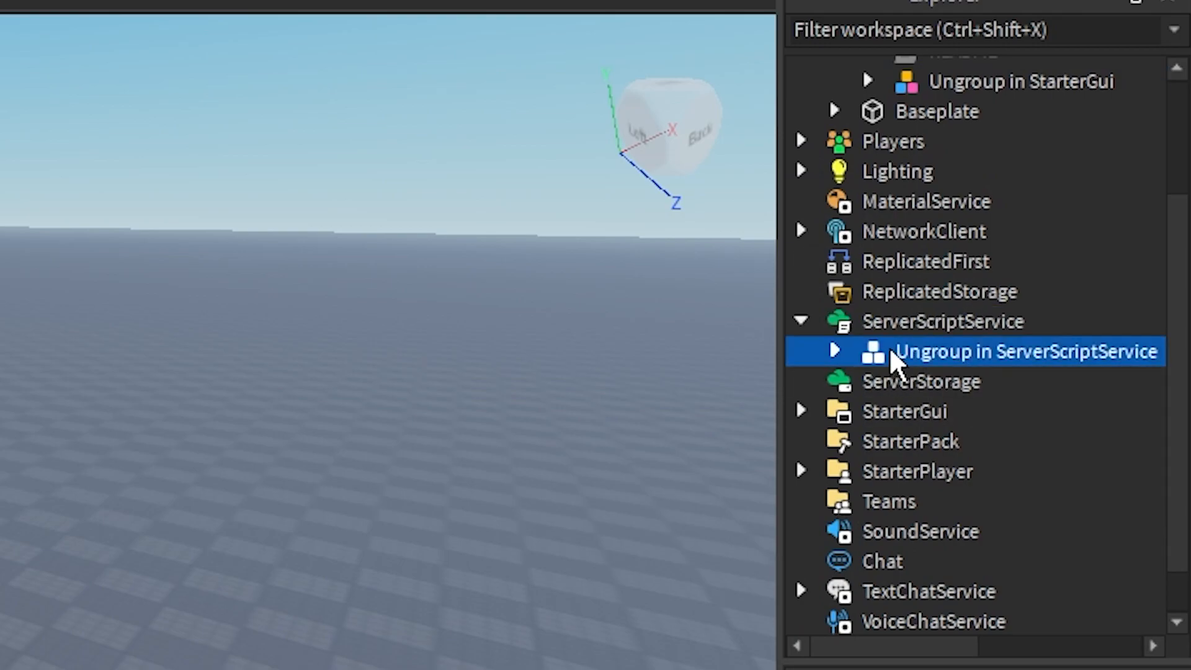
{"action": "mouse_move", "coordinate": [916, 369]}
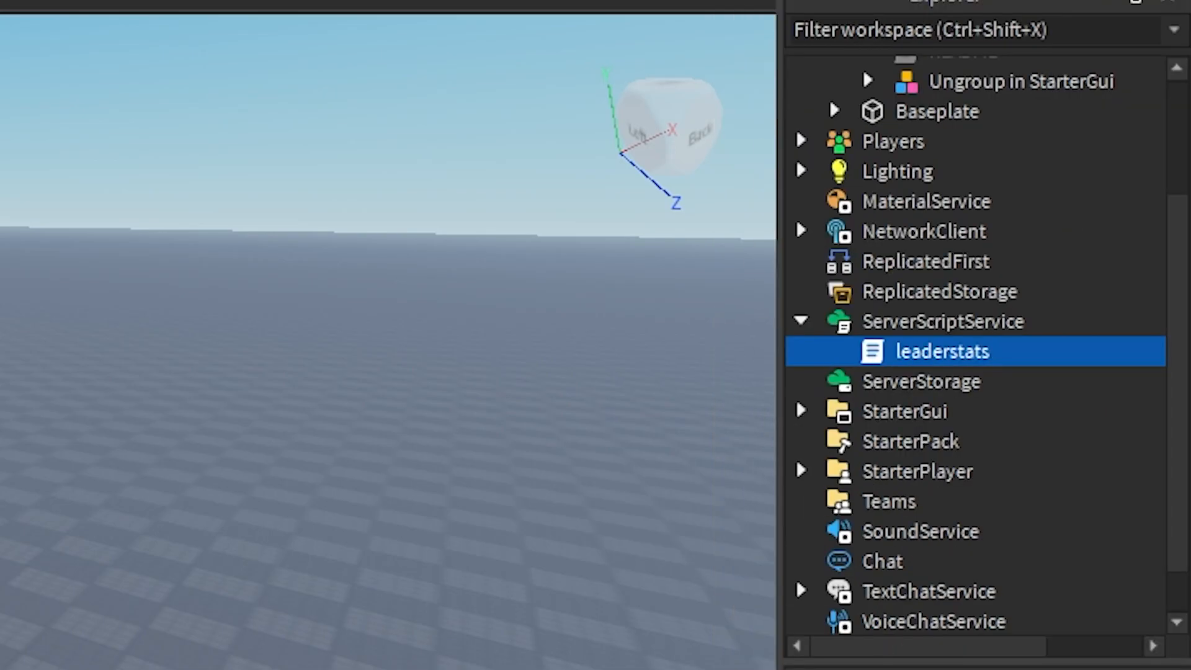
{"action": "mouse_move", "coordinate": [980, 426]}
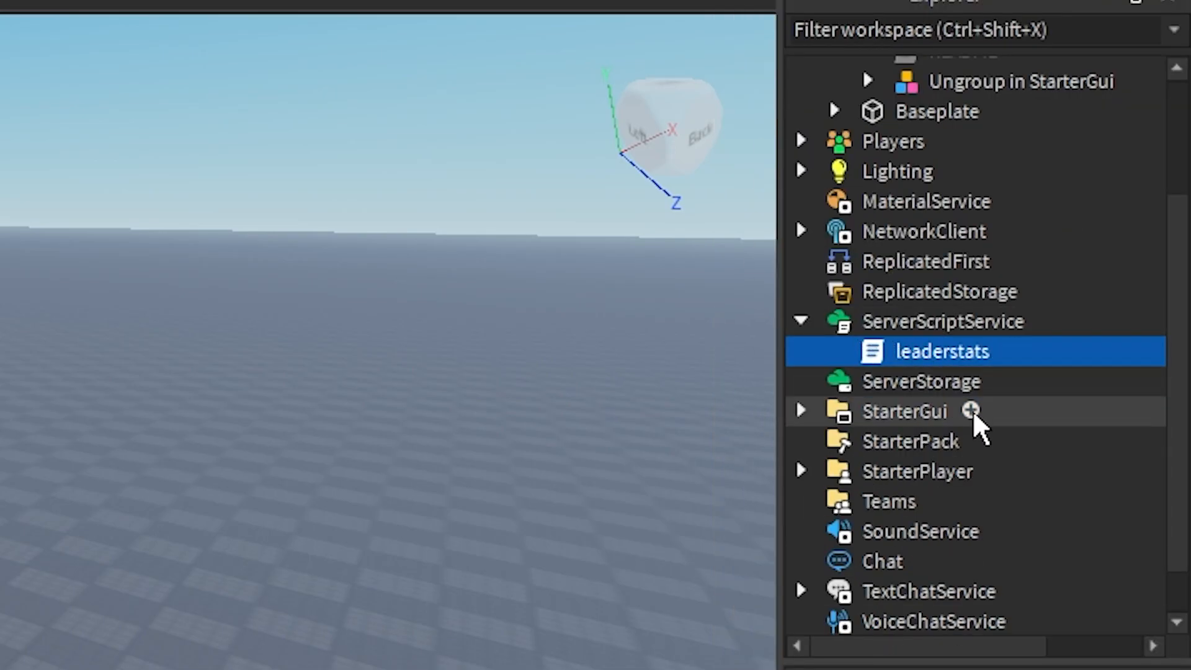
{"action": "mouse_move", "coordinate": [923, 369]}
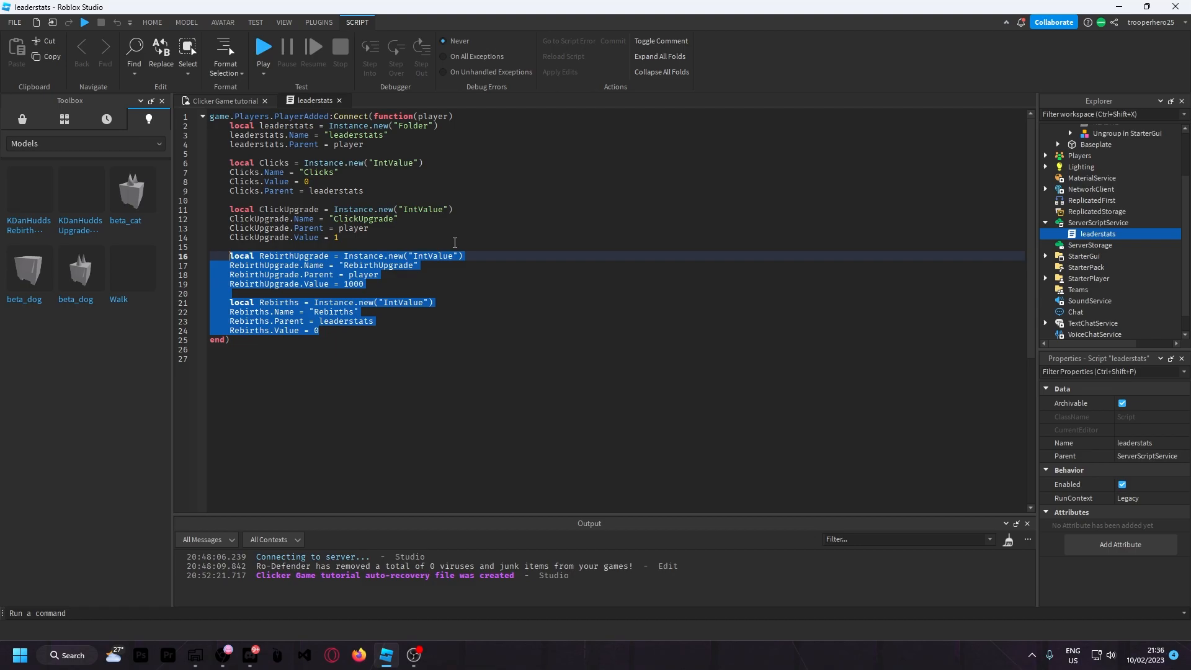
{"action": "left_click", "coordinate": [363, 283]}
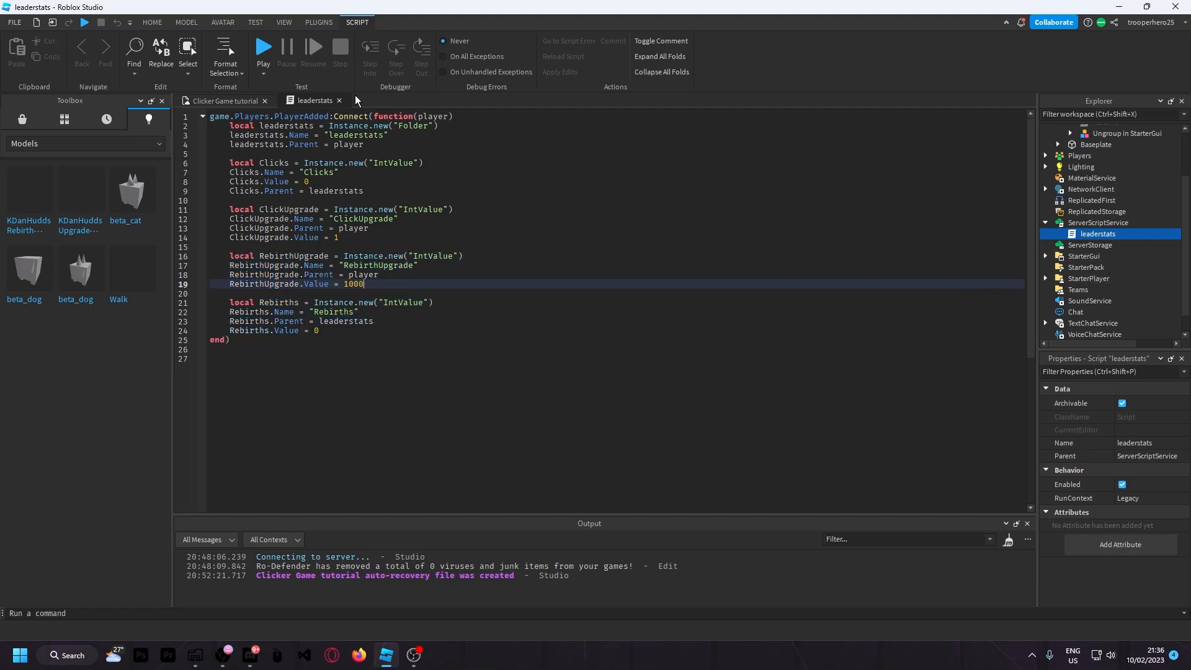
{"action": "left_click", "coordinate": [223, 100]}
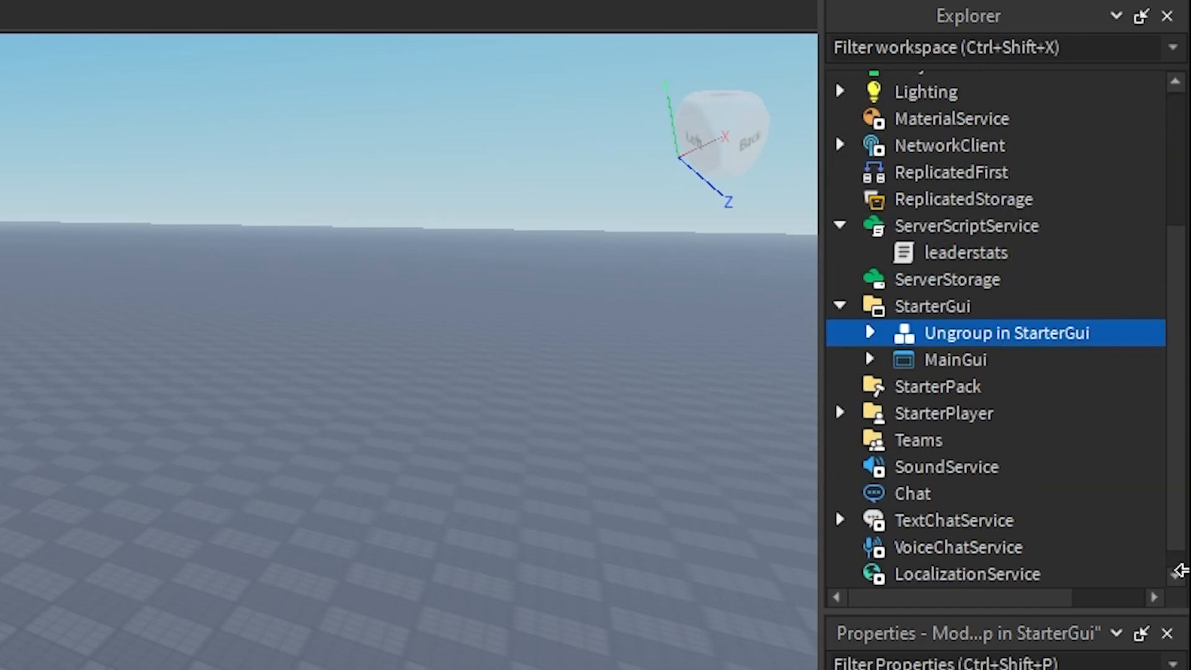
Ungroup the StarterGui group, then select RebirthButton and RebirthMenu.
{"action": "right_click", "coordinate": [1005, 333]}
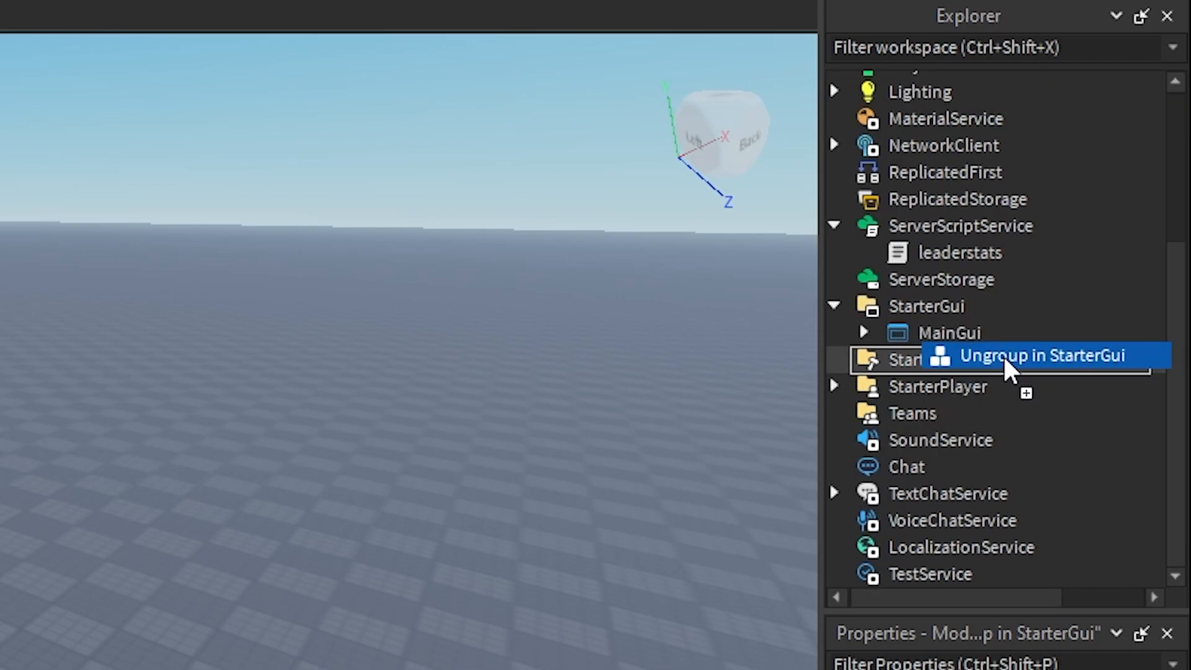
{"action": "right_click", "coordinate": [904, 358]}
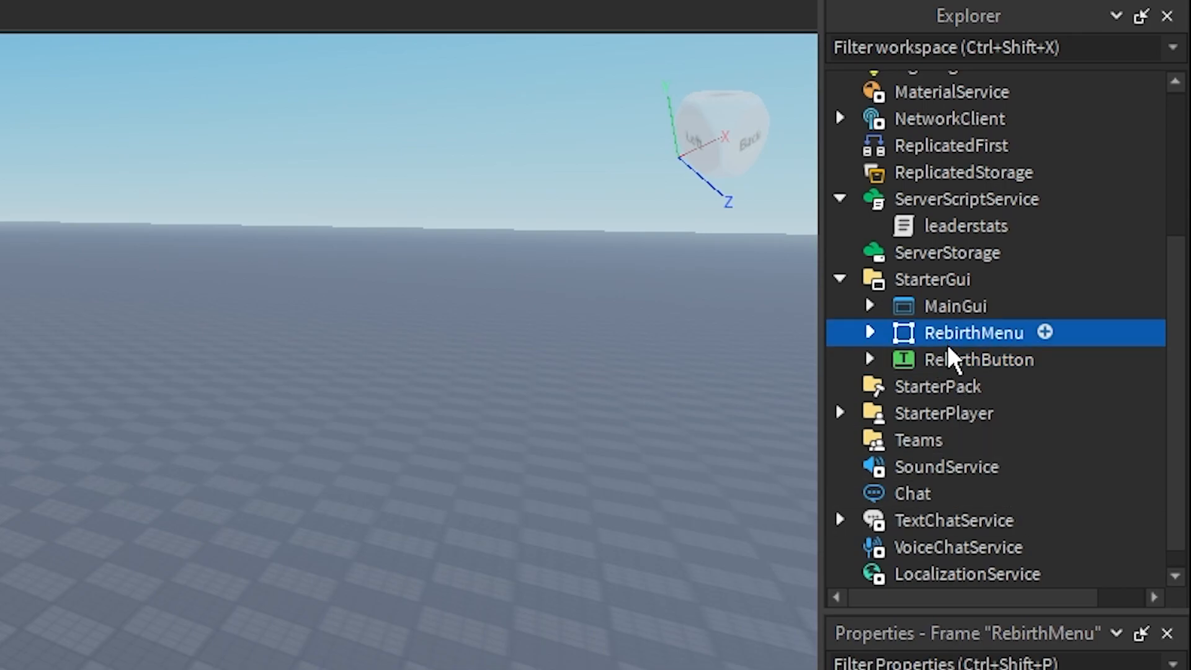
{"action": "left_click", "coordinate": [978, 359]}
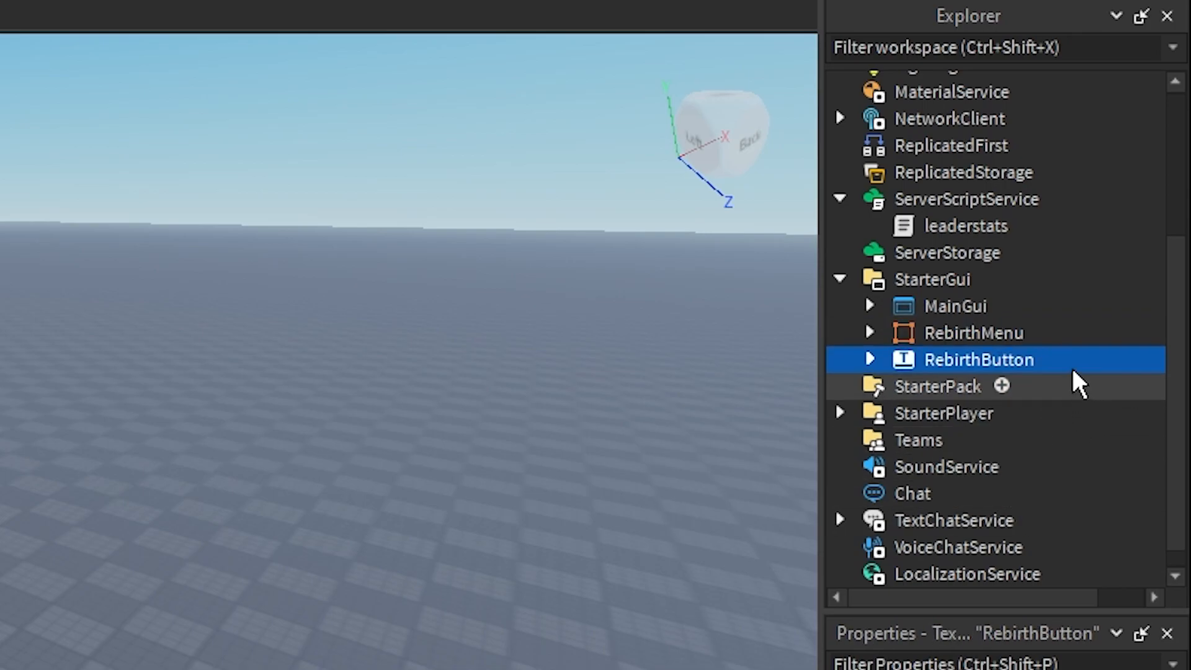
{"action": "left_click", "coordinate": [974, 332]}
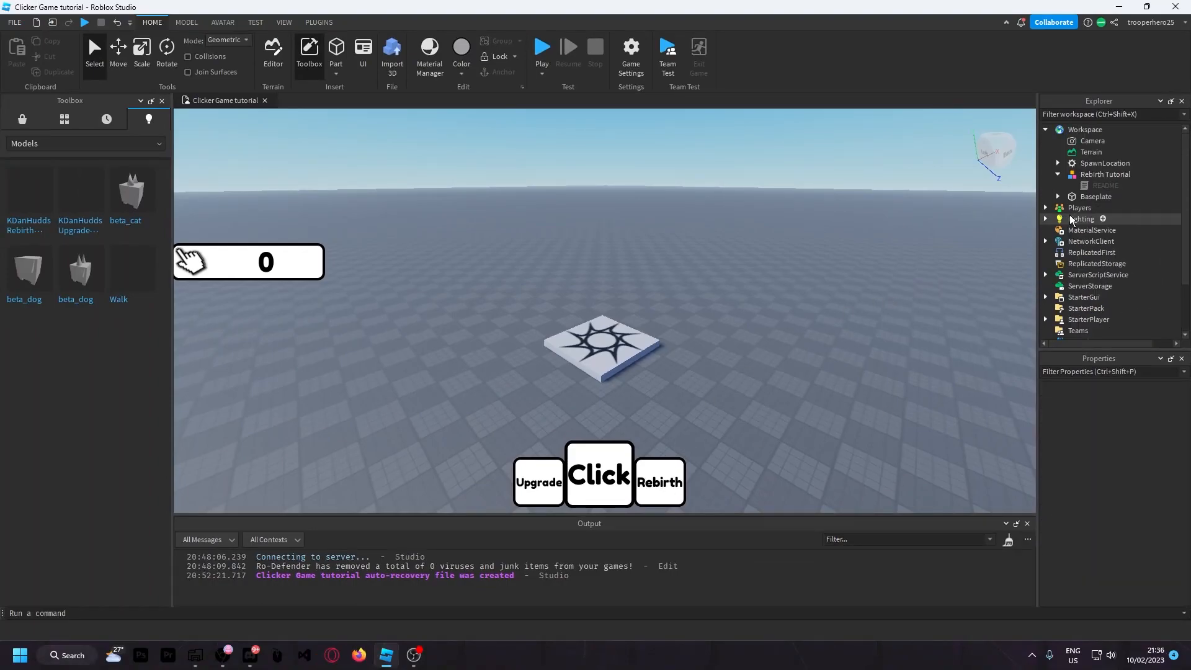
Read the README, remove the Rebirth Tutorial model from Workspace, and expand StarterGui.
{"action": "double_click", "coordinate": [1104, 186]}
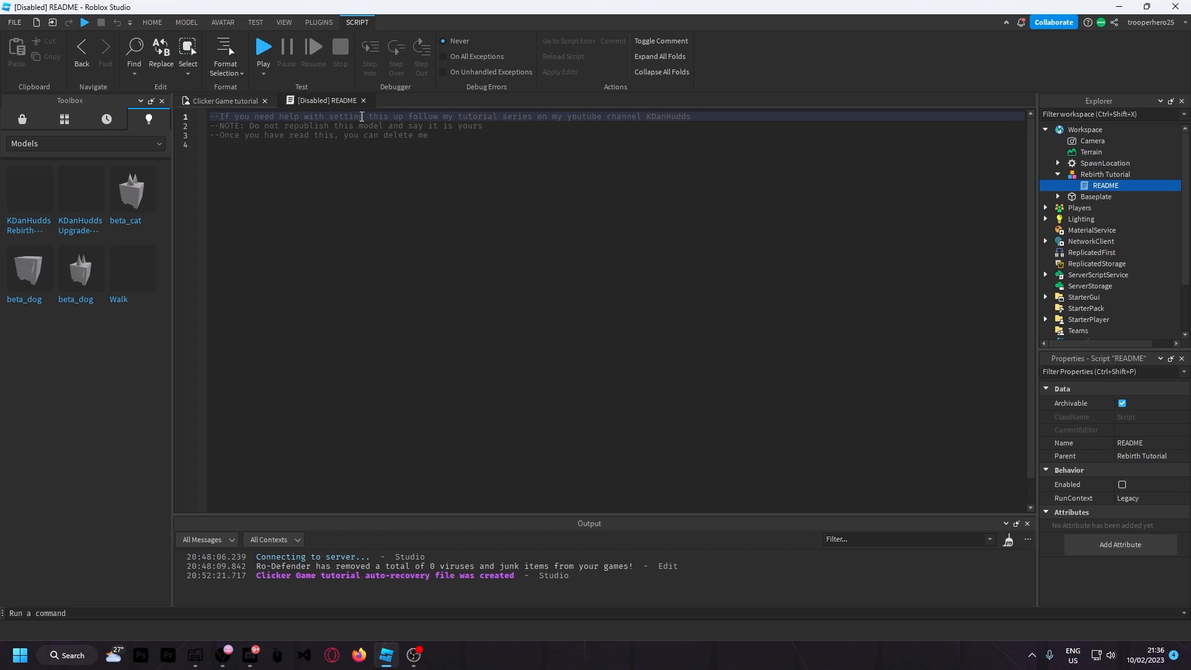
{"action": "left_click", "coordinate": [220, 101]}
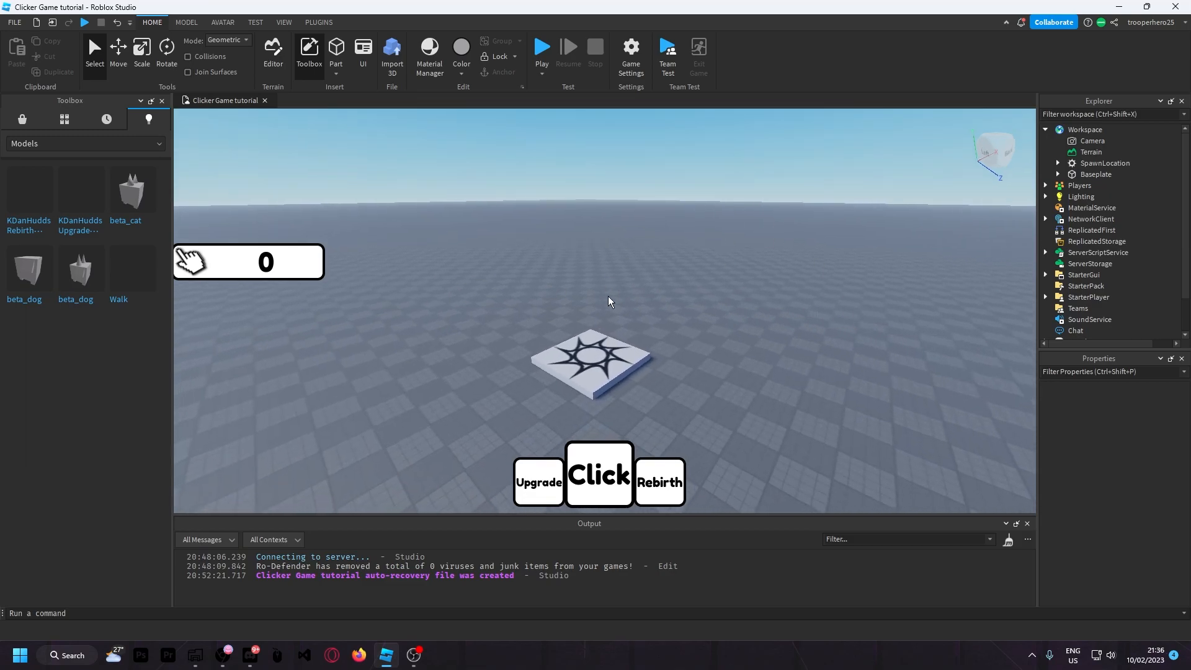
{"action": "scroll", "scroll_direction": "down", "scroll_amount": 3}
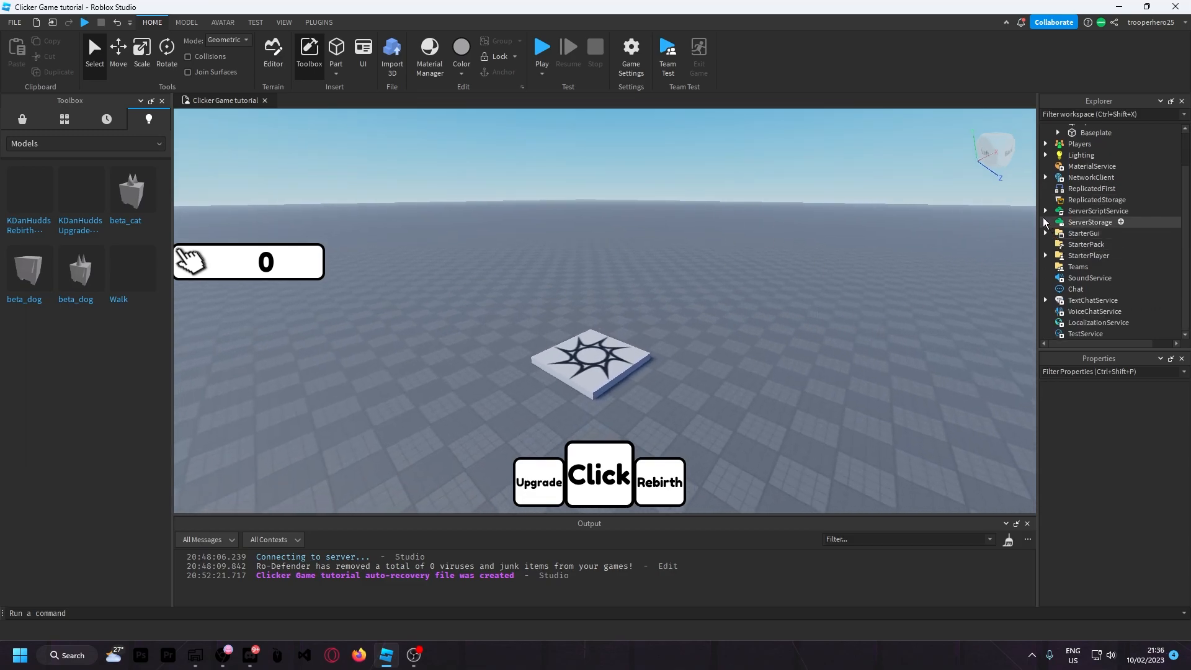
{"action": "left_click", "coordinate": [1047, 234]}
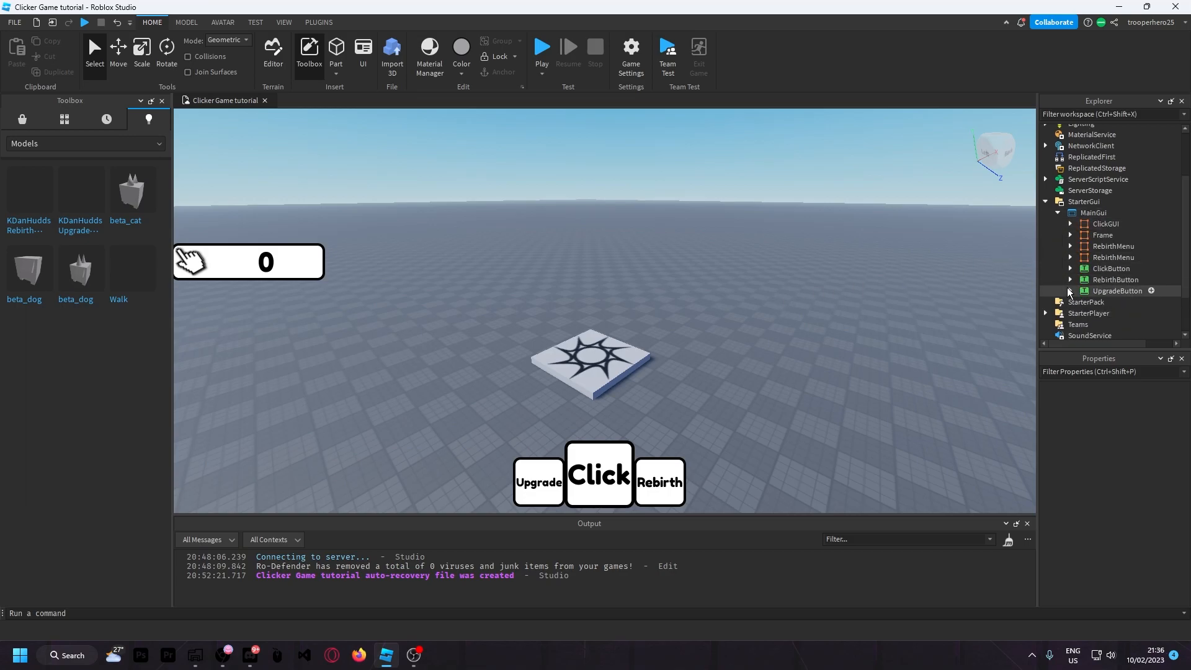
Make the RebirthMenu frame Visible, inspect its buttons and labels, and open the Rebirth button's LocalScript.
{"action": "left_click", "coordinate": [1070, 182]}
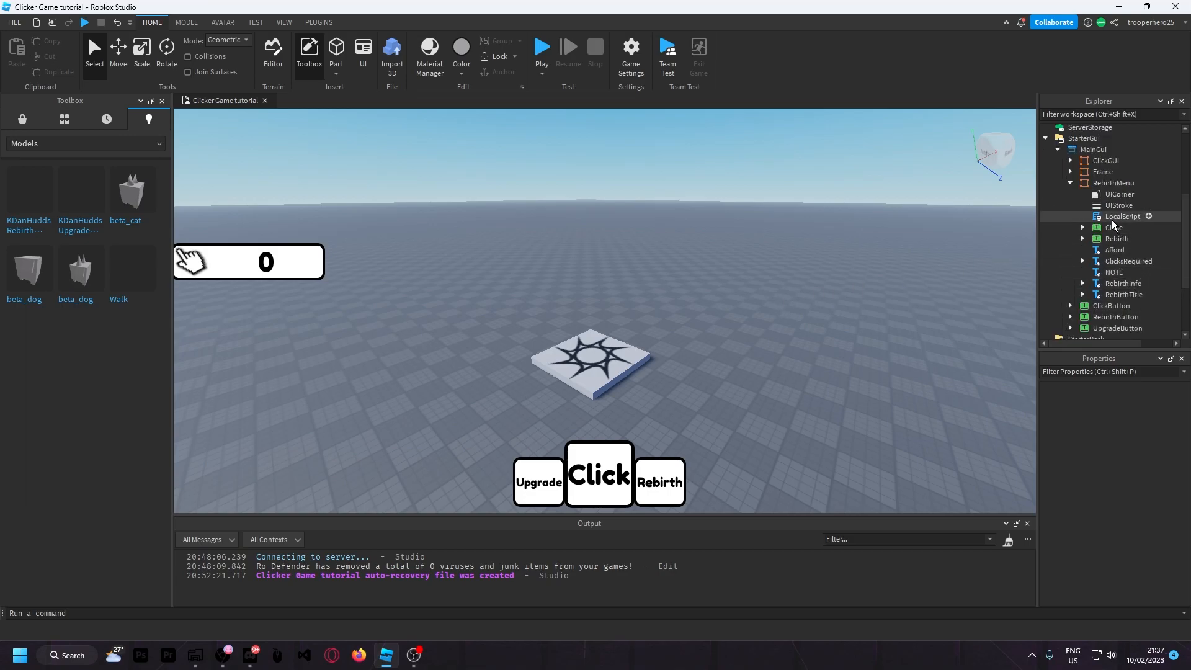
{"action": "left_click", "coordinate": [1117, 238]}
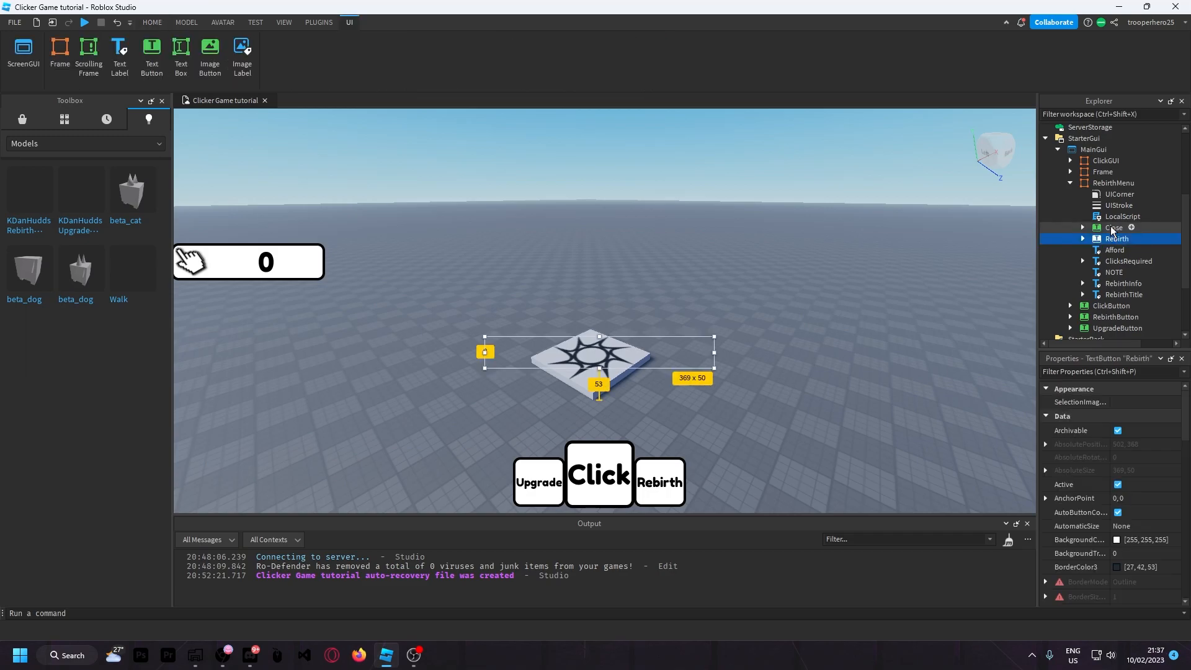
{"action": "left_click", "coordinate": [1113, 227]}
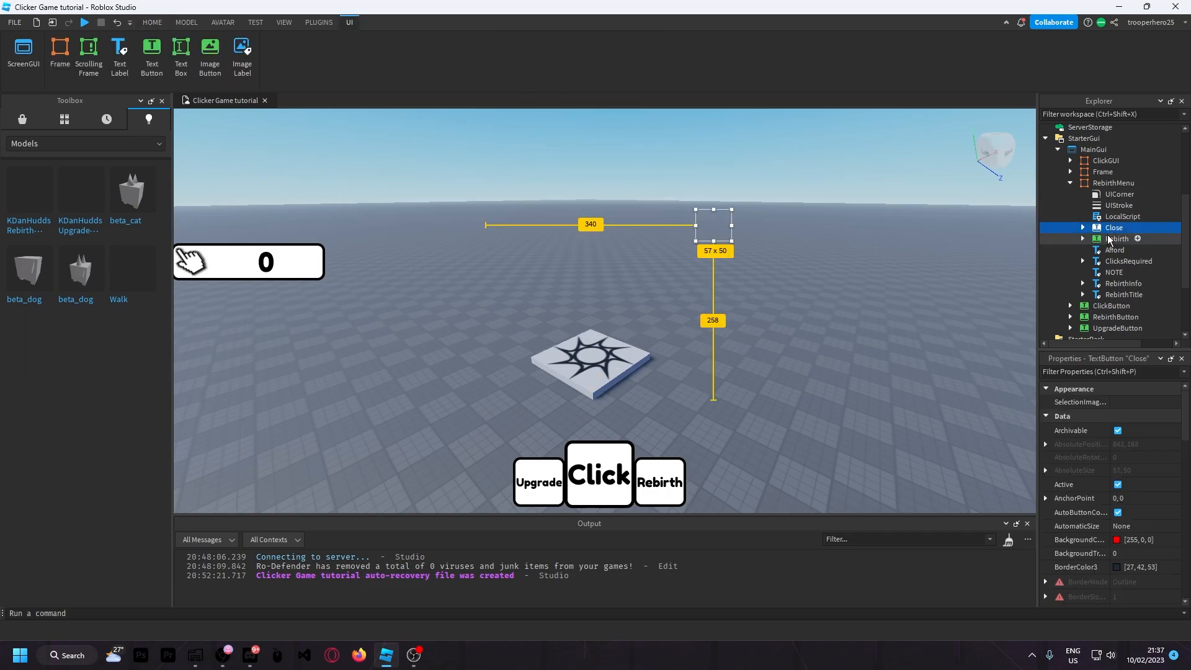
{"action": "left_click", "coordinate": [1114, 183]}
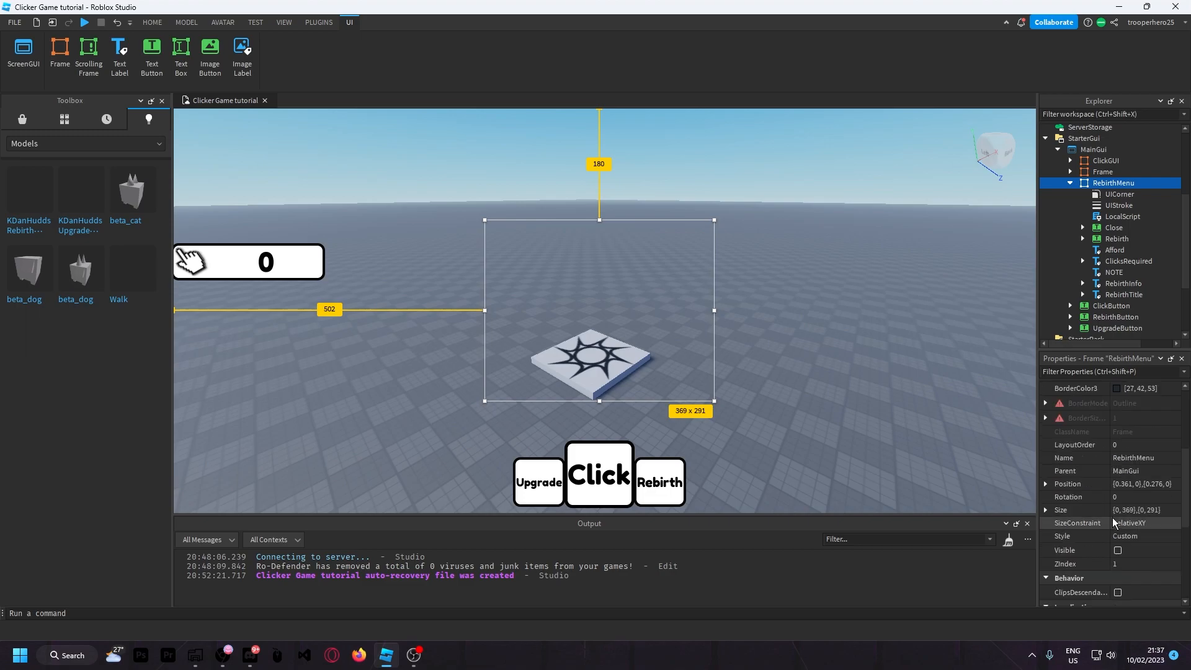
{"action": "left_click", "coordinate": [1118, 549]}
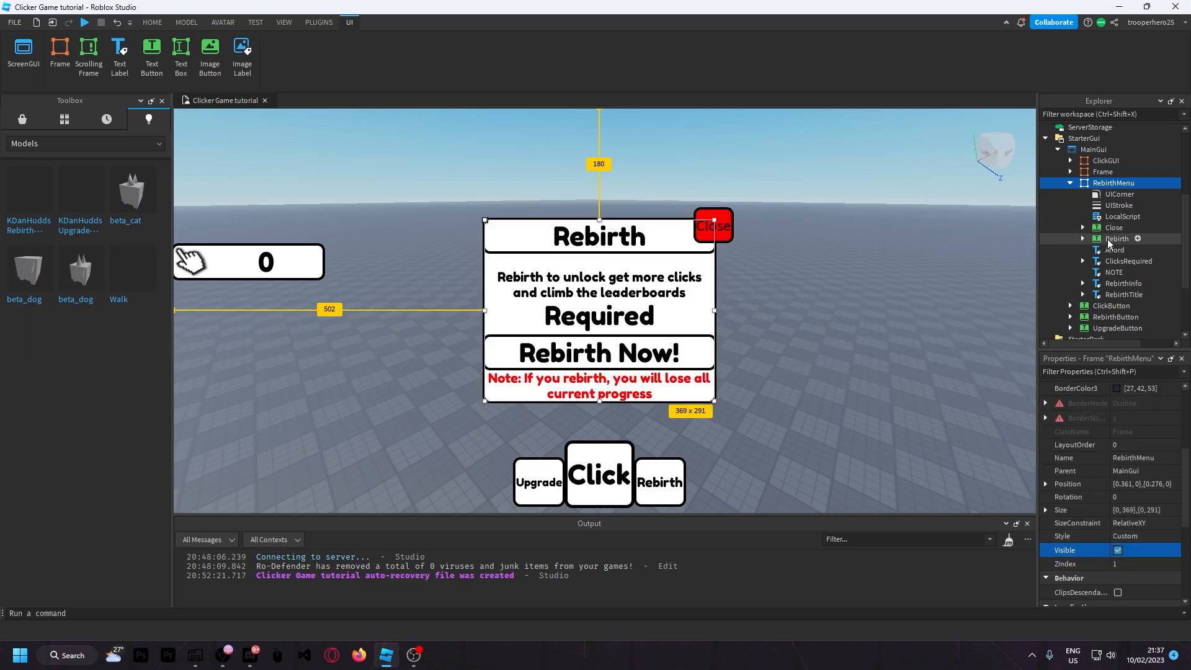
{"action": "left_click", "coordinate": [1117, 238]}
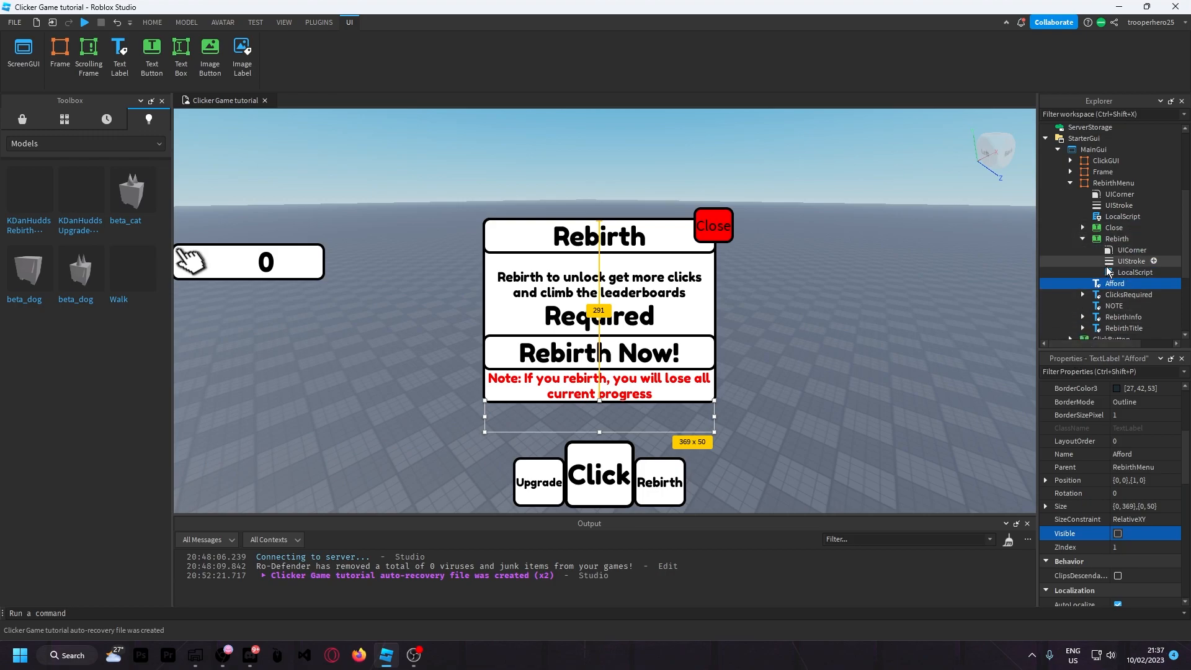
{"action": "double_click", "coordinate": [1136, 272]}
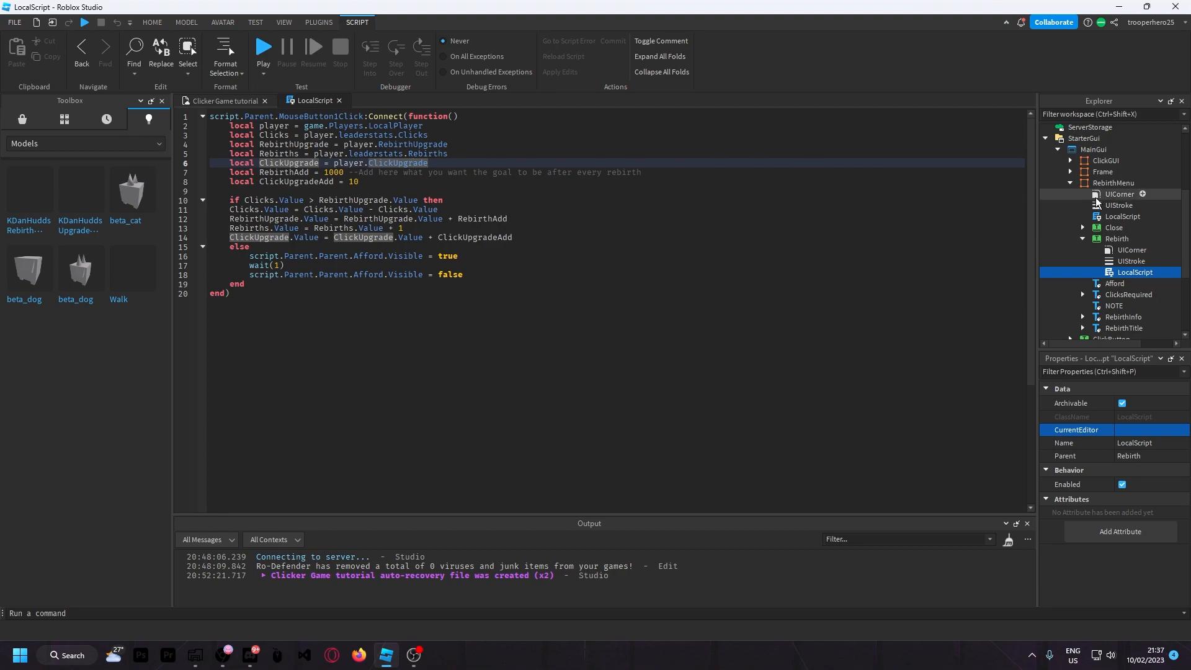
Set RebirthAdd to 1000 and ClickUpgradeAdd to 10 in the Rebirth LocalScript.
{"action": "left_click", "coordinate": [389, 100]}
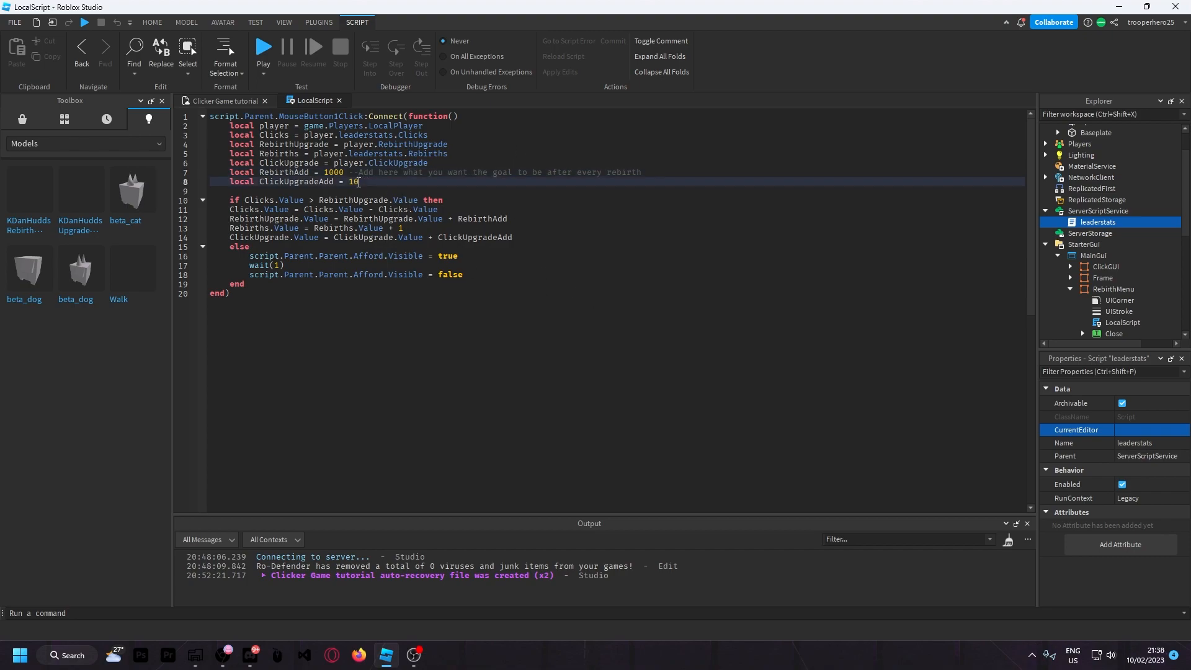
{"action": "double_click", "coordinate": [353, 182]}
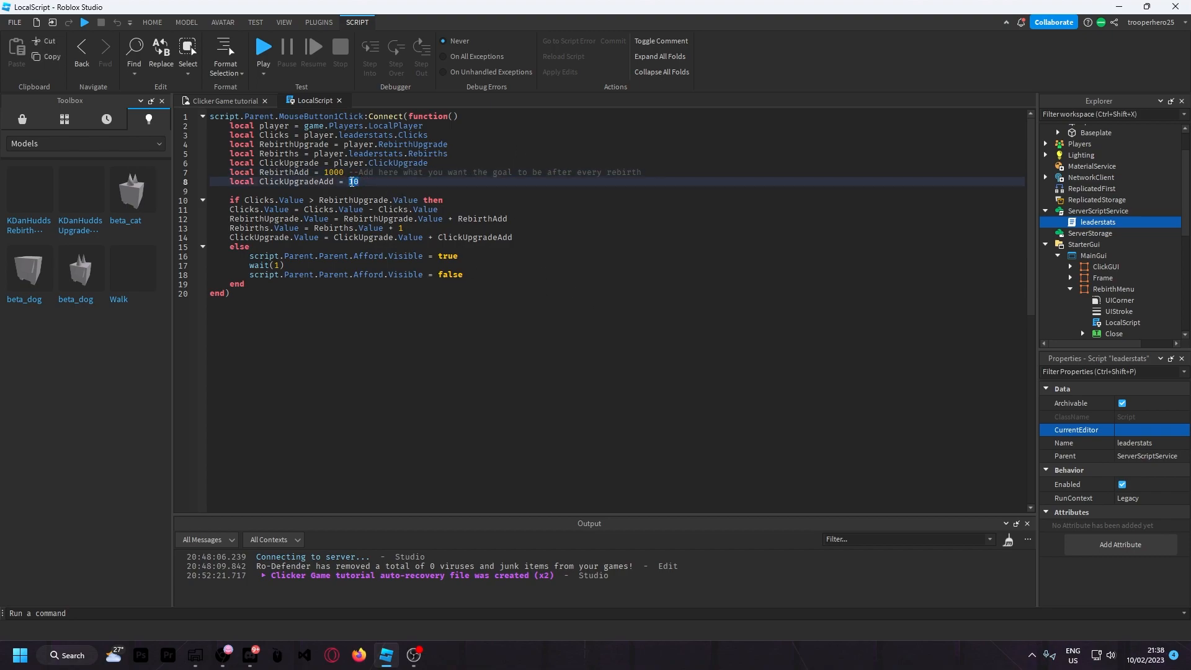
{"action": "mouse_move", "coordinate": [552, 358]}
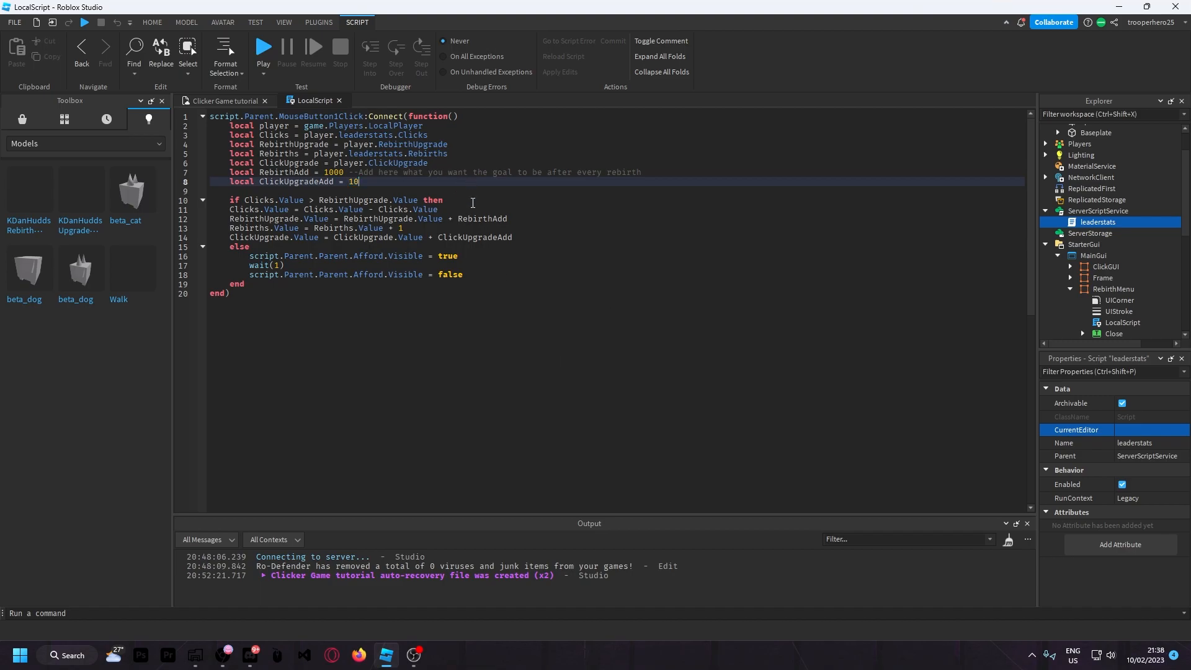
{"action": "mouse_move", "coordinate": [569, 458]}
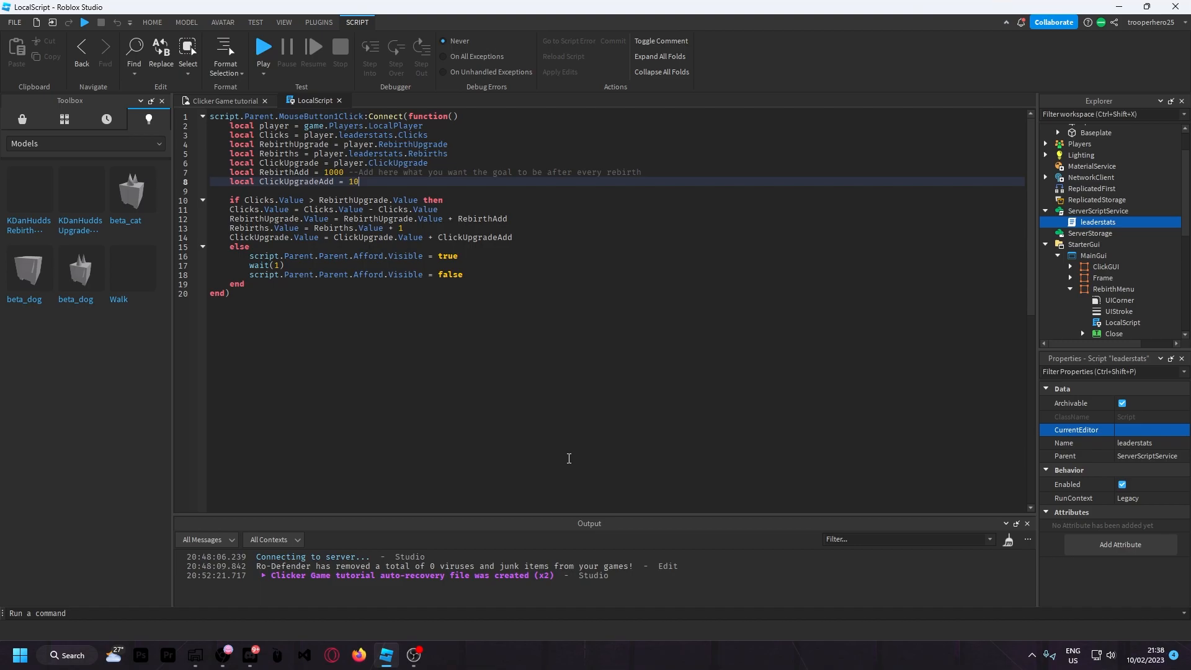
{"action": "mouse_move", "coordinate": [354, 311]}
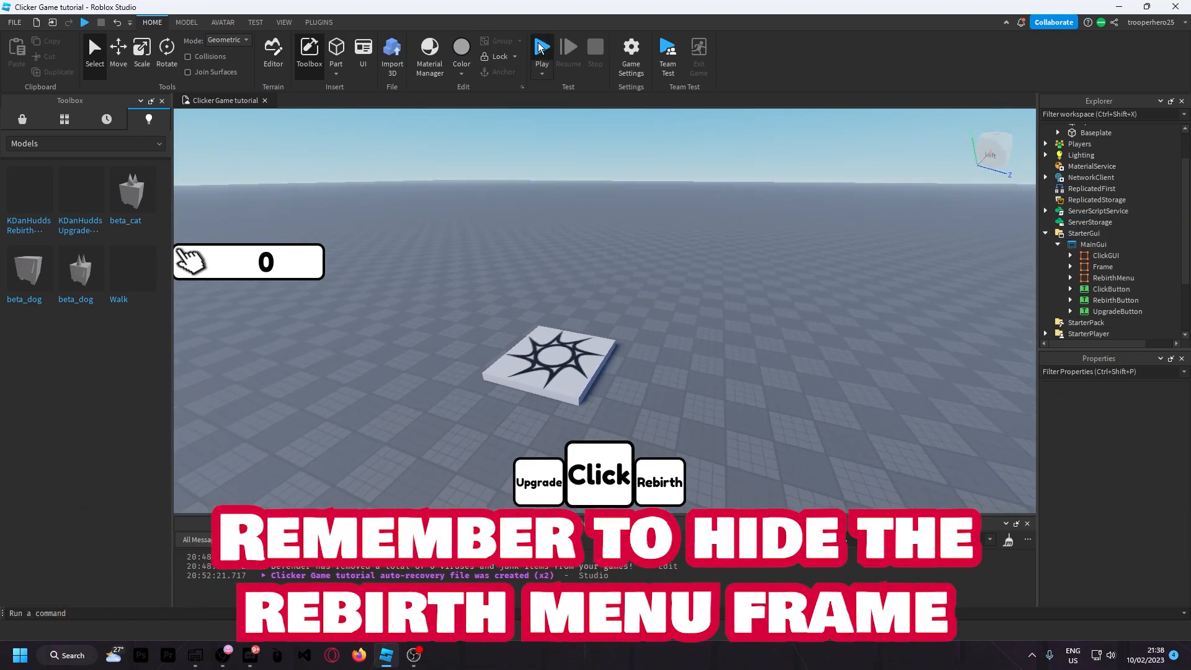
Start a playtest and click the Click button until Clicks reach 1,163.
{"action": "left_click", "coordinate": [540, 51]}
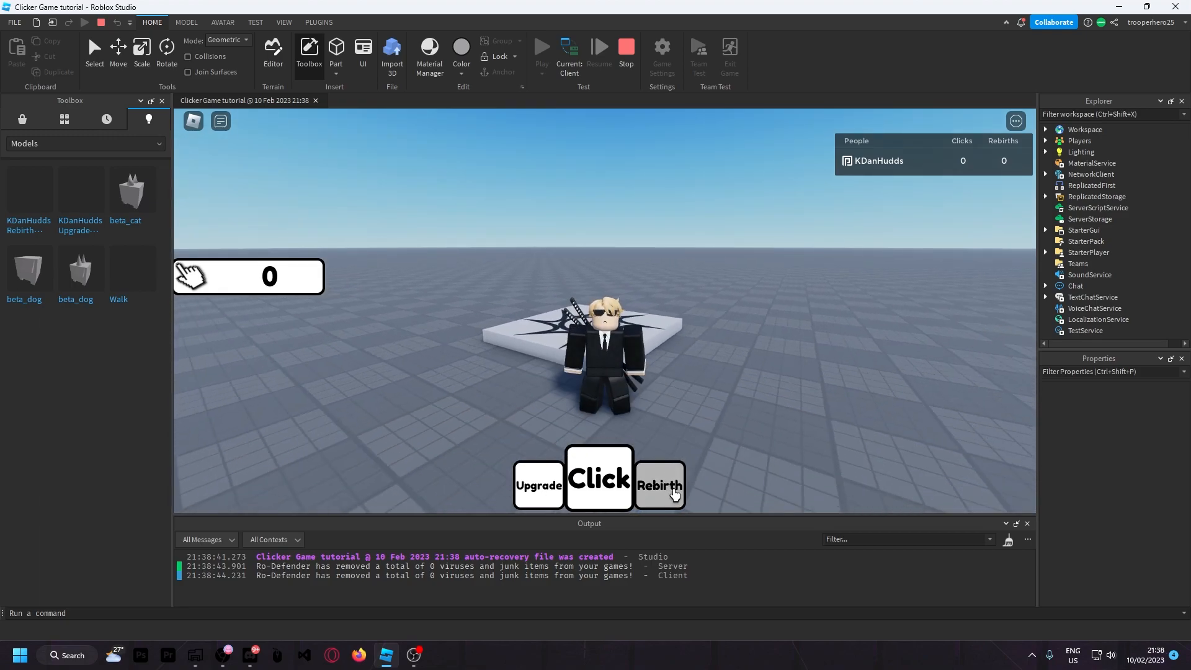
{"action": "mouse_move", "coordinate": [552, 497]}
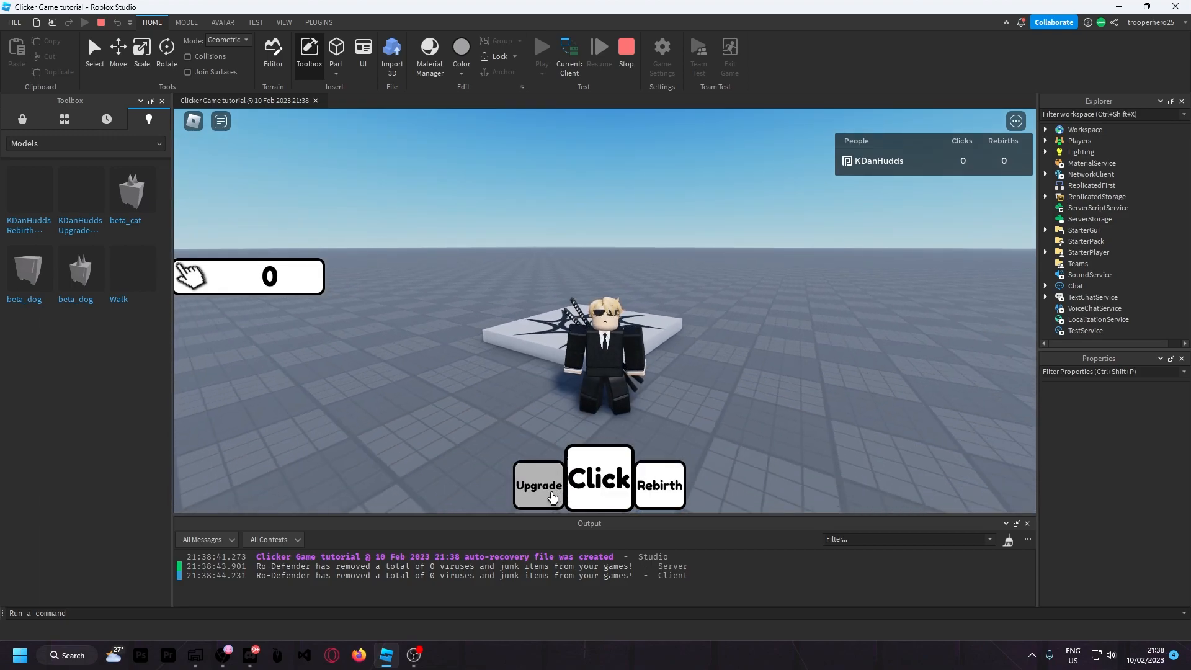
{"action": "mouse_move", "coordinate": [698, 365]}
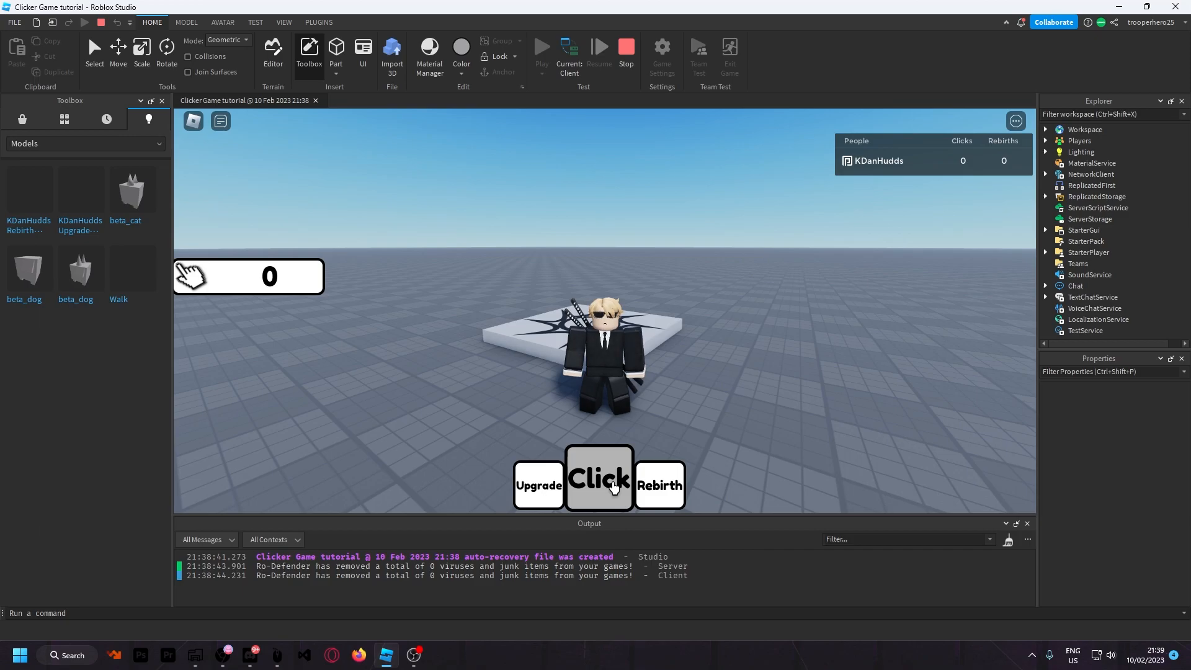
{"action": "left_click", "coordinate": [599, 479]}
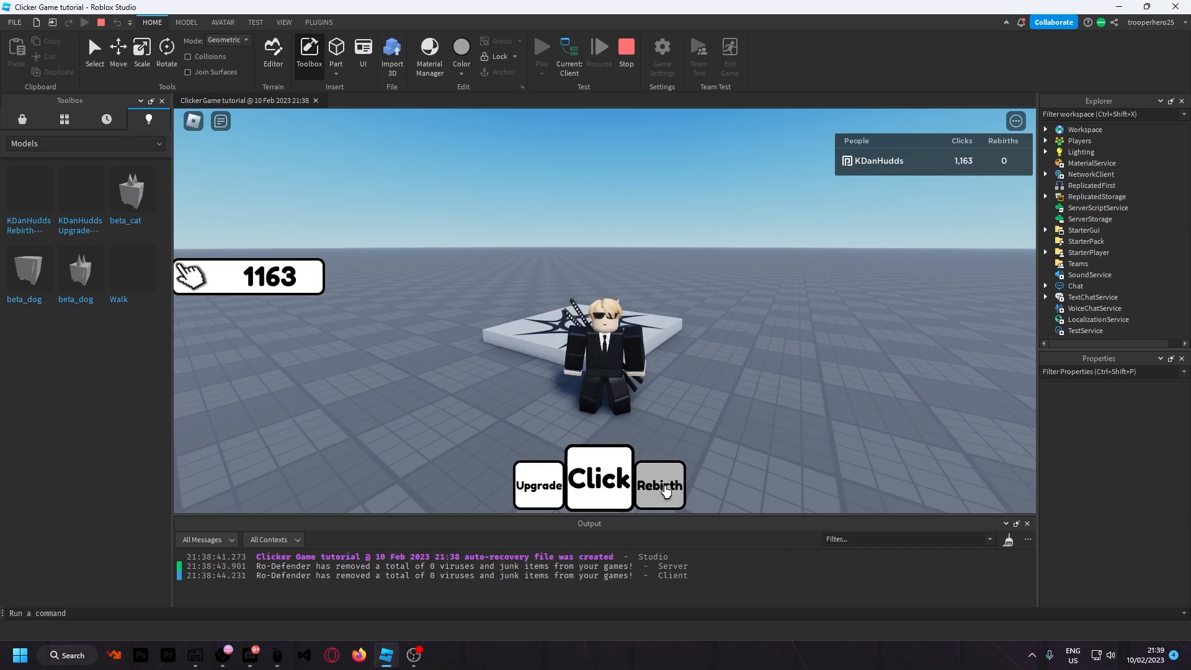
Open the rebirth menu and try 2000 as the player's RebirthUpgrade value.
{"action": "left_click", "coordinate": [659, 485]}
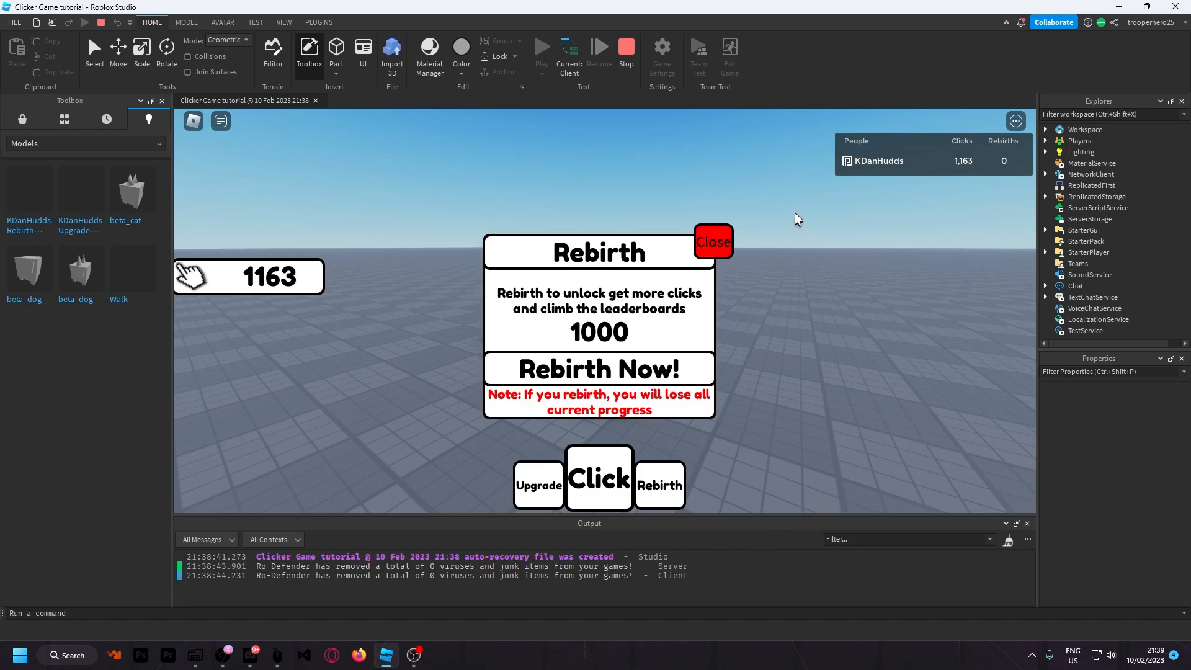
{"action": "mouse_move", "coordinate": [639, 334]}
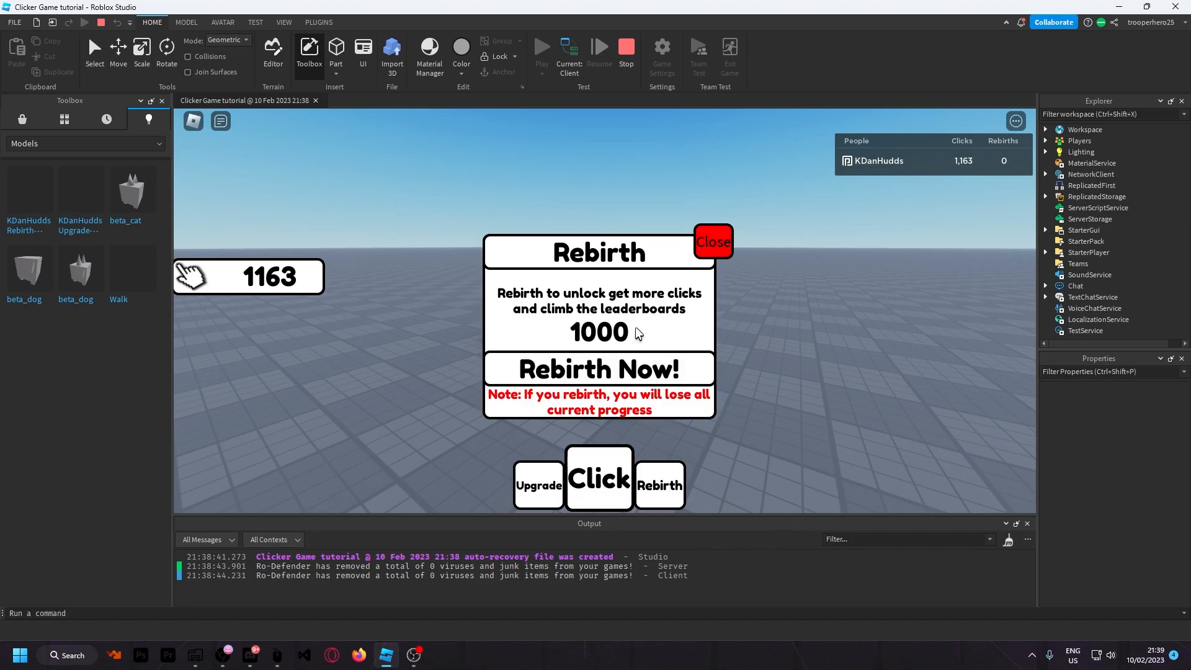
{"action": "mouse_move", "coordinate": [699, 366]}
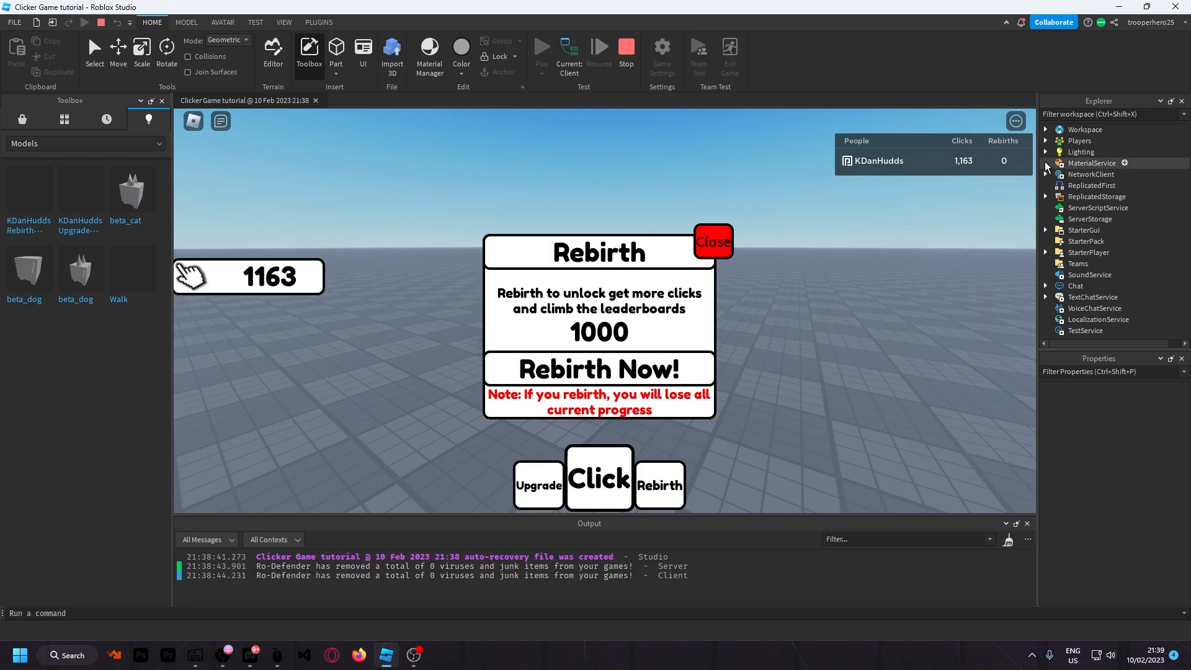
{"action": "left_click", "coordinate": [1046, 141]}
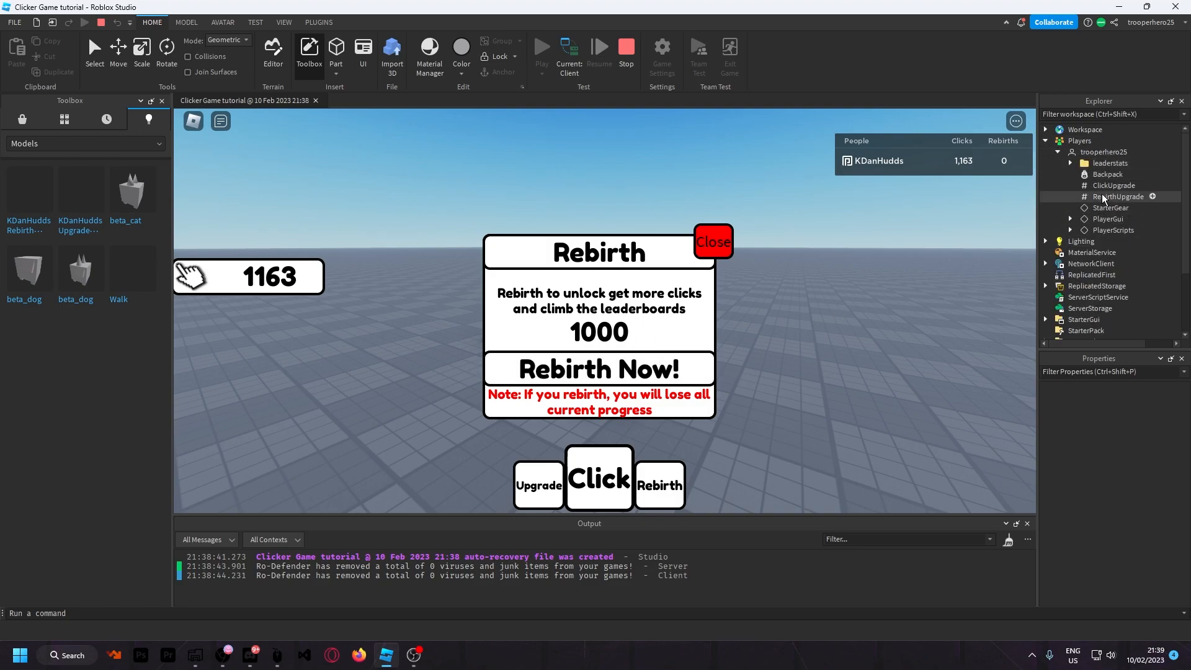
{"action": "left_click", "coordinate": [1118, 196]}
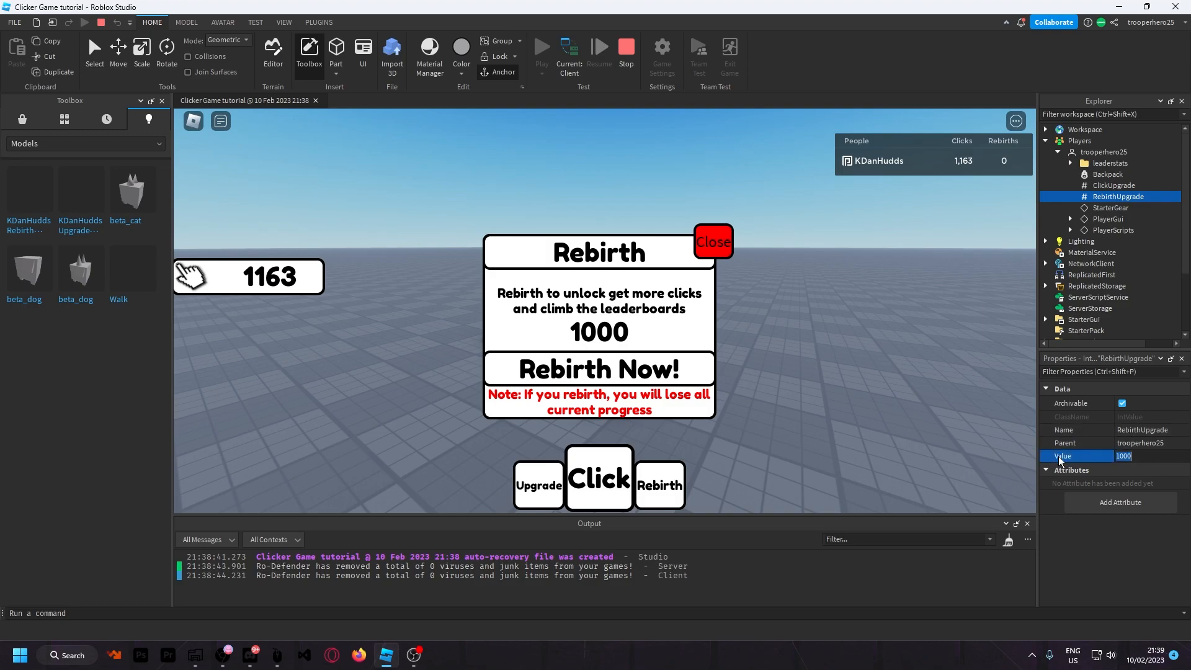
{"action": "type", "text": "2000"}
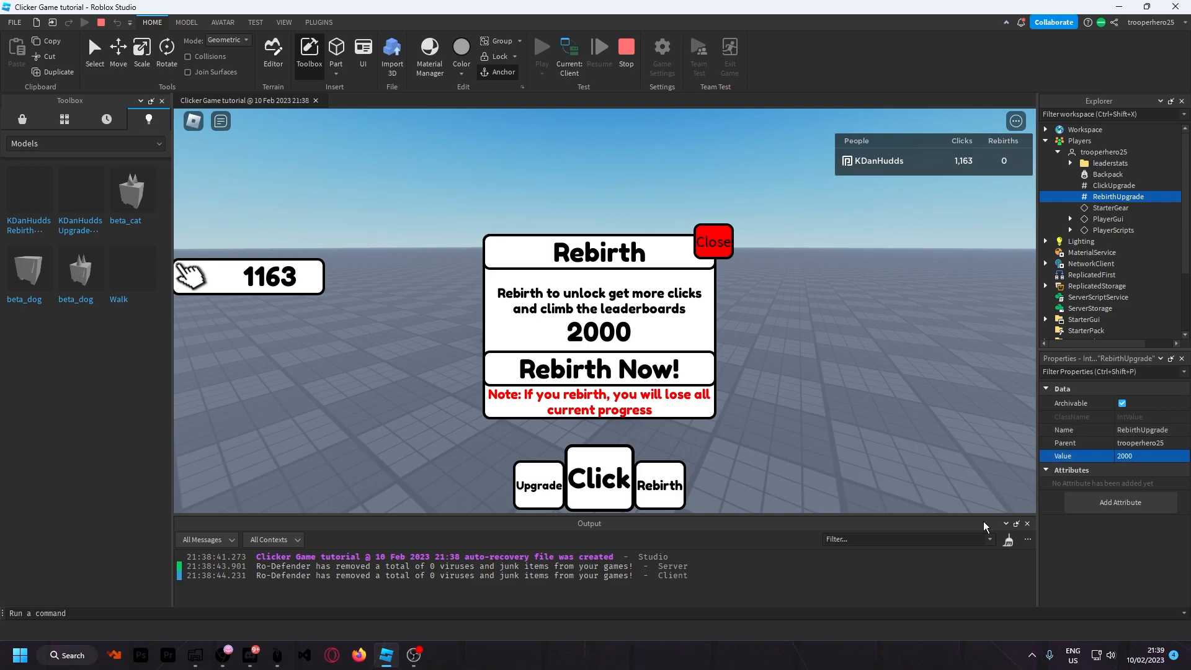
{"action": "mouse_move", "coordinate": [618, 358]}
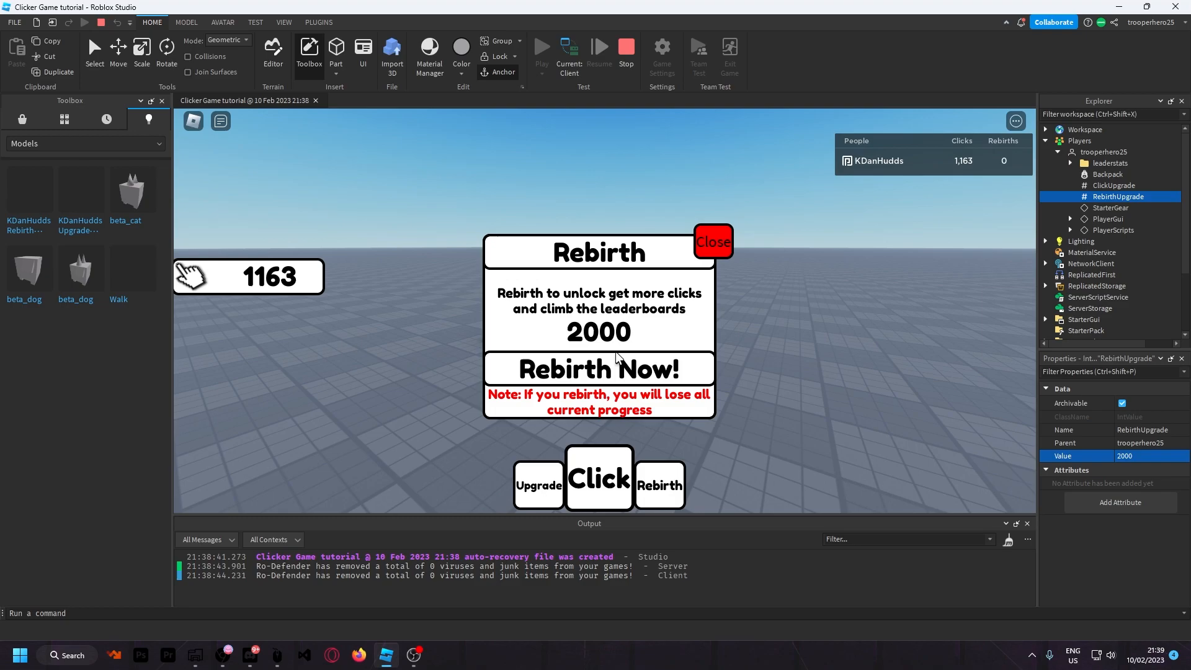
{"action": "mouse_move", "coordinate": [636, 341]}
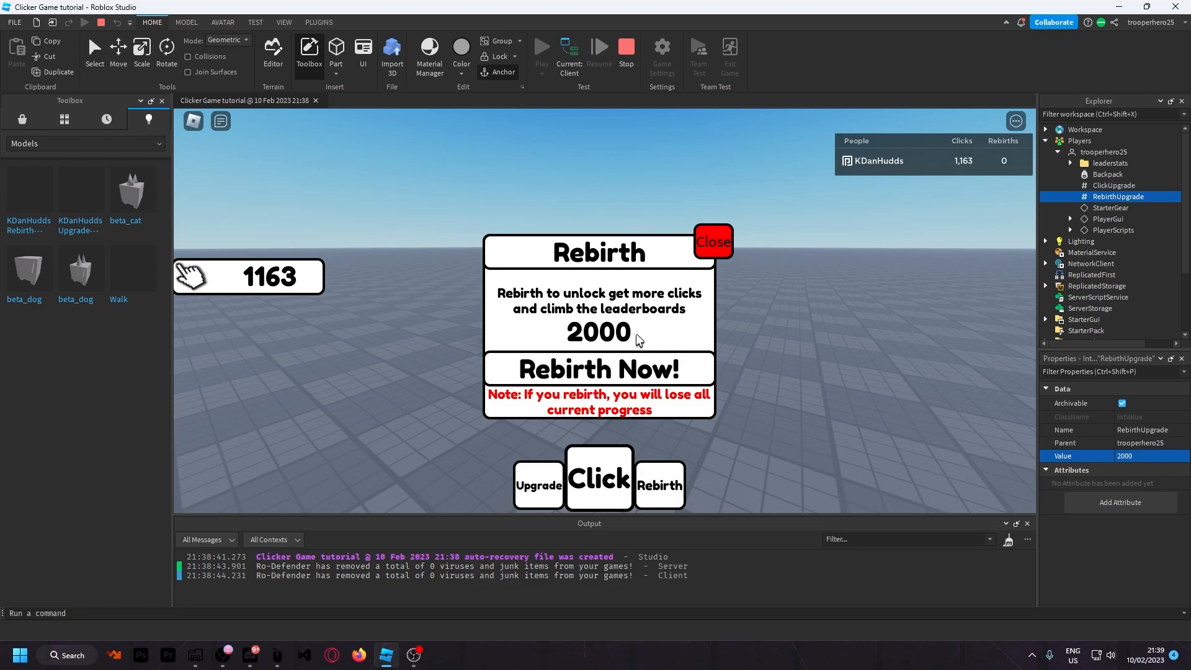
Set the rebirth goal value to 1000, rebirth, and close the menu.
{"action": "left_click", "coordinate": [598, 370]}
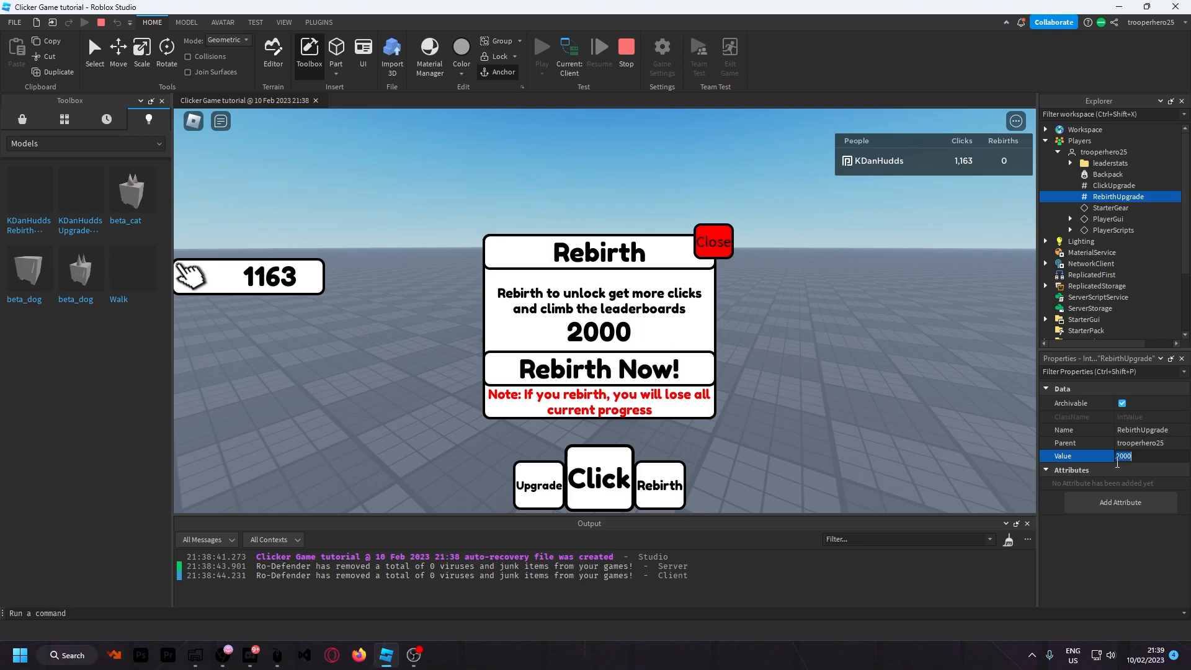
{"action": "type", "text": "1000"}
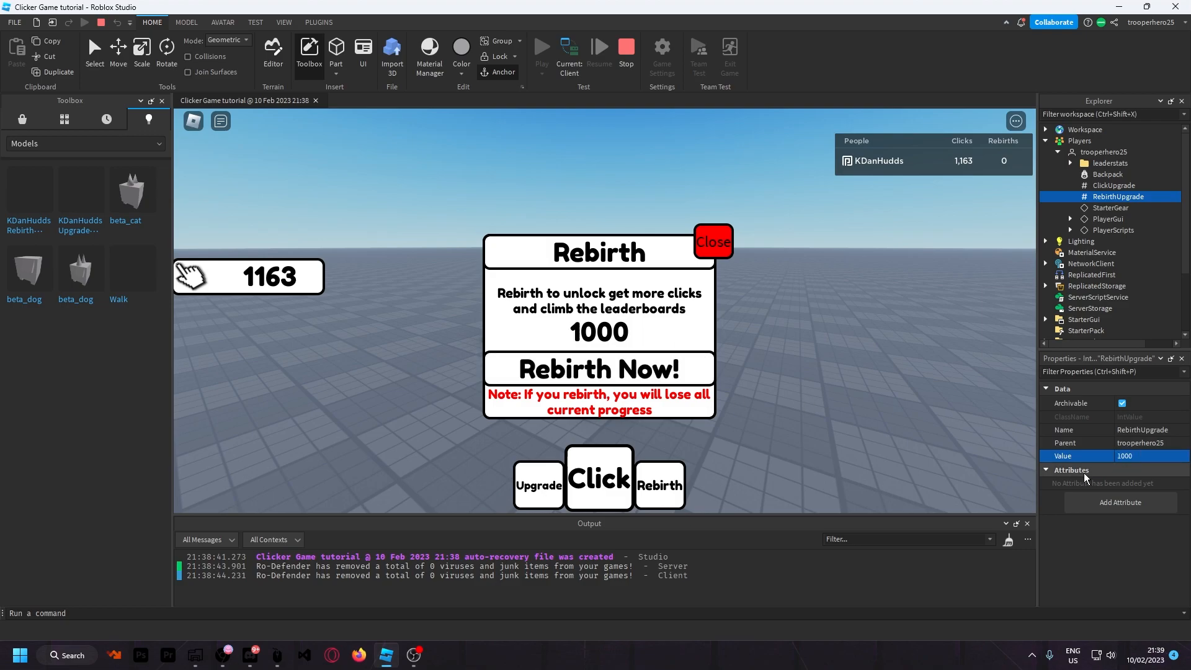
{"action": "left_click", "coordinate": [598, 370]}
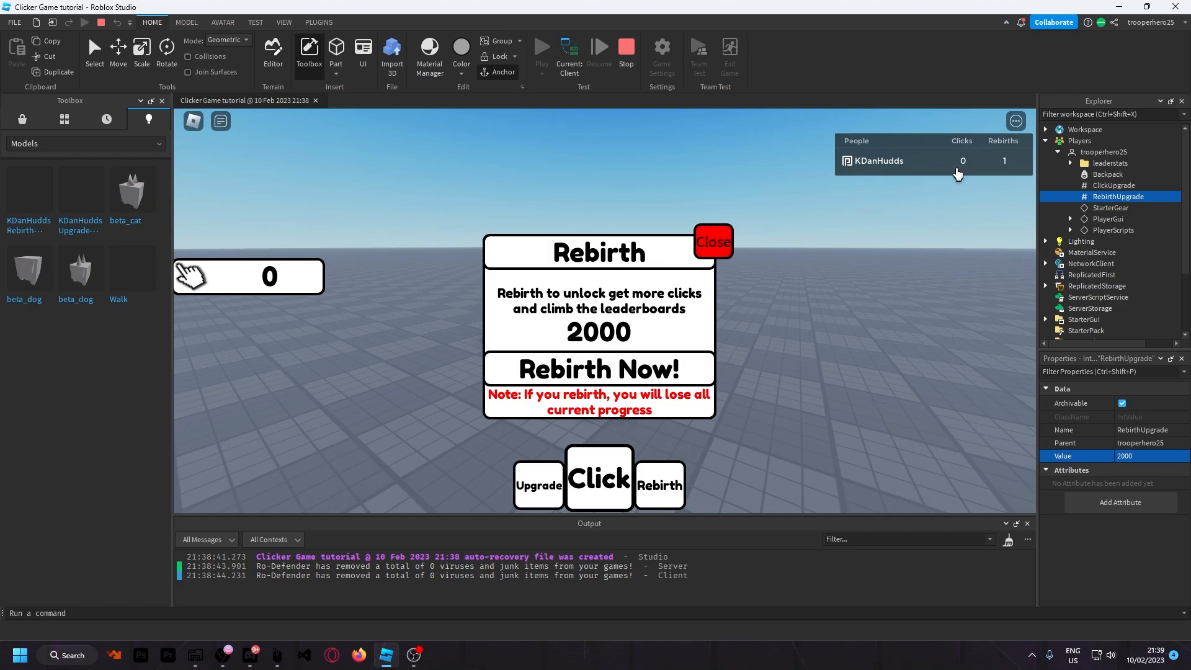
{"action": "mouse_move", "coordinate": [993, 183]}
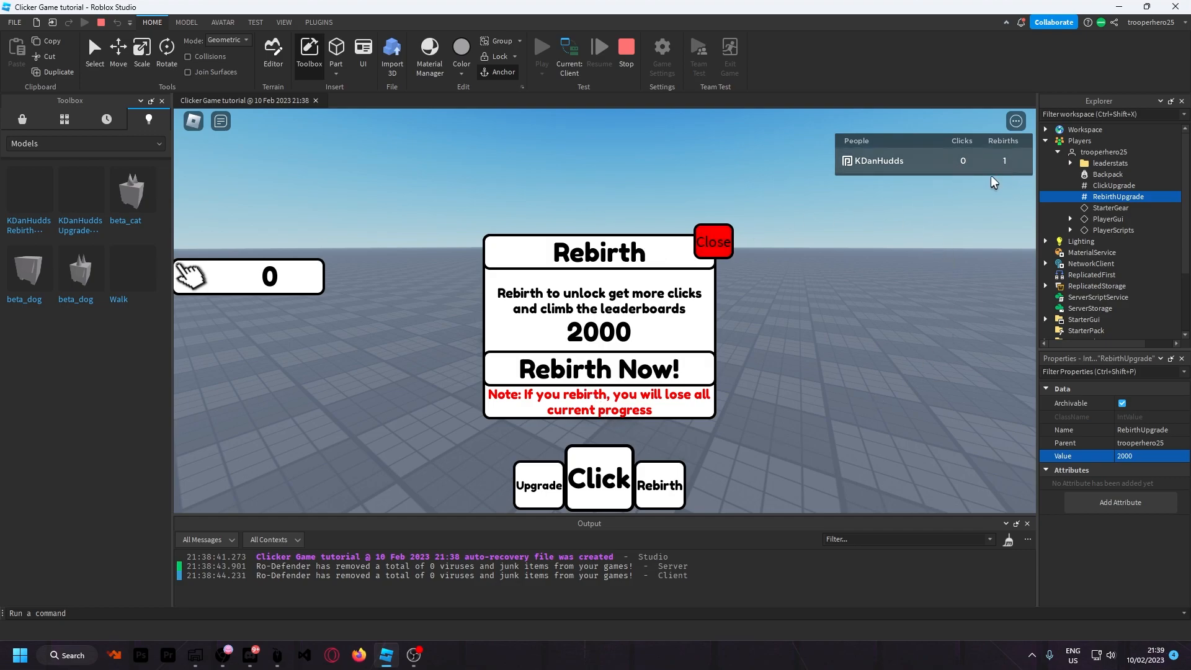
{"action": "left_click", "coordinate": [711, 241]}
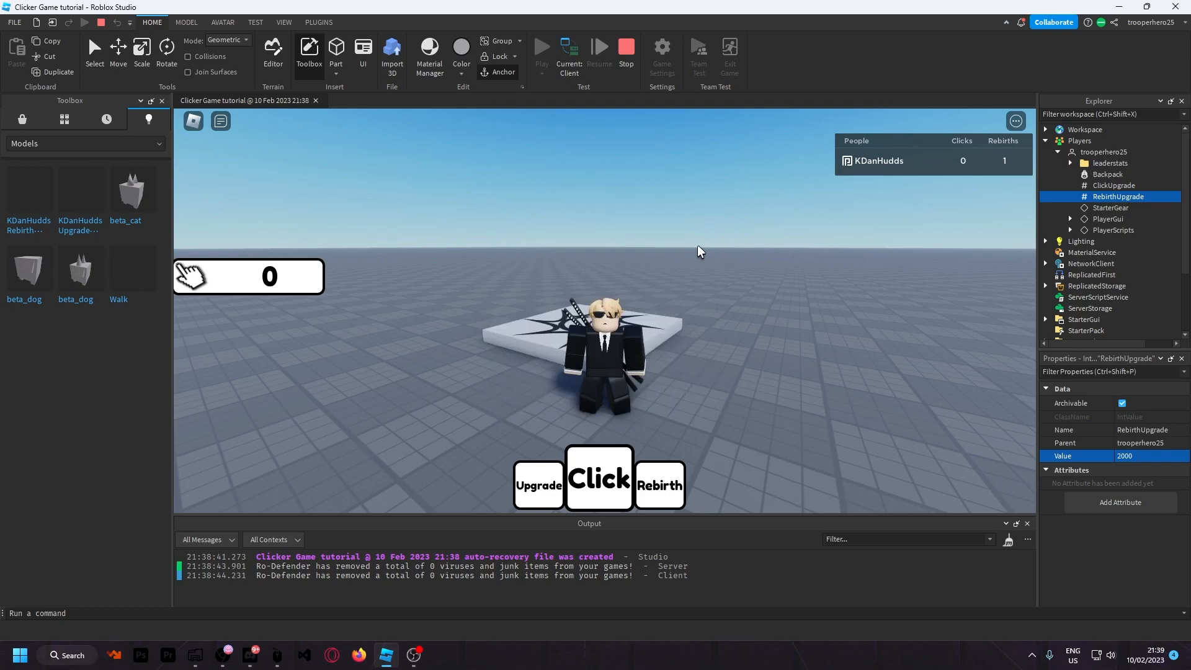
Confirm ClickUpgrade is 26 and click to raise Clicks to 234.
{"action": "left_click", "coordinate": [1114, 185]}
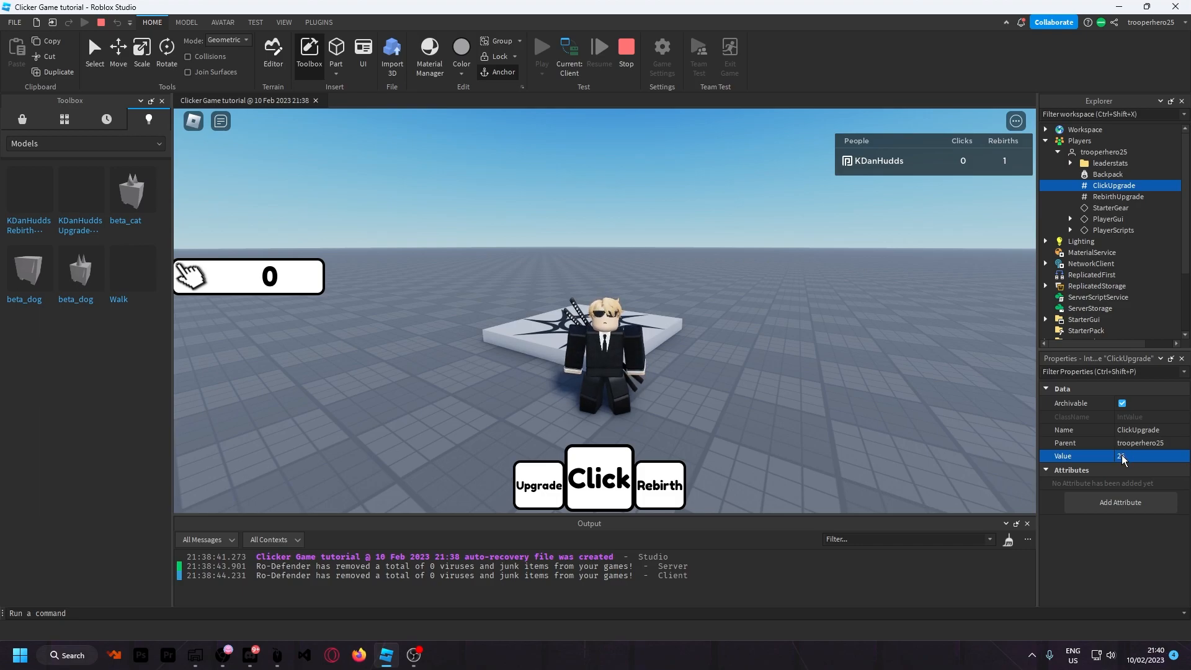
{"action": "left_click", "coordinate": [599, 478]}
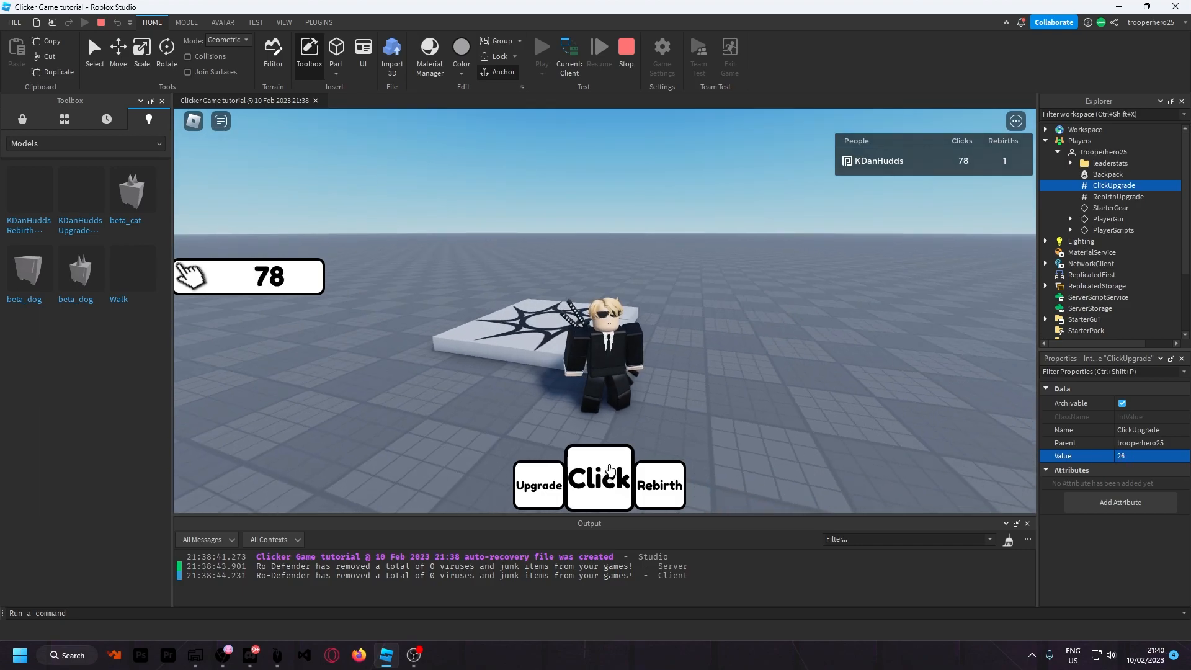
{"action": "left_click", "coordinate": [599, 478]}
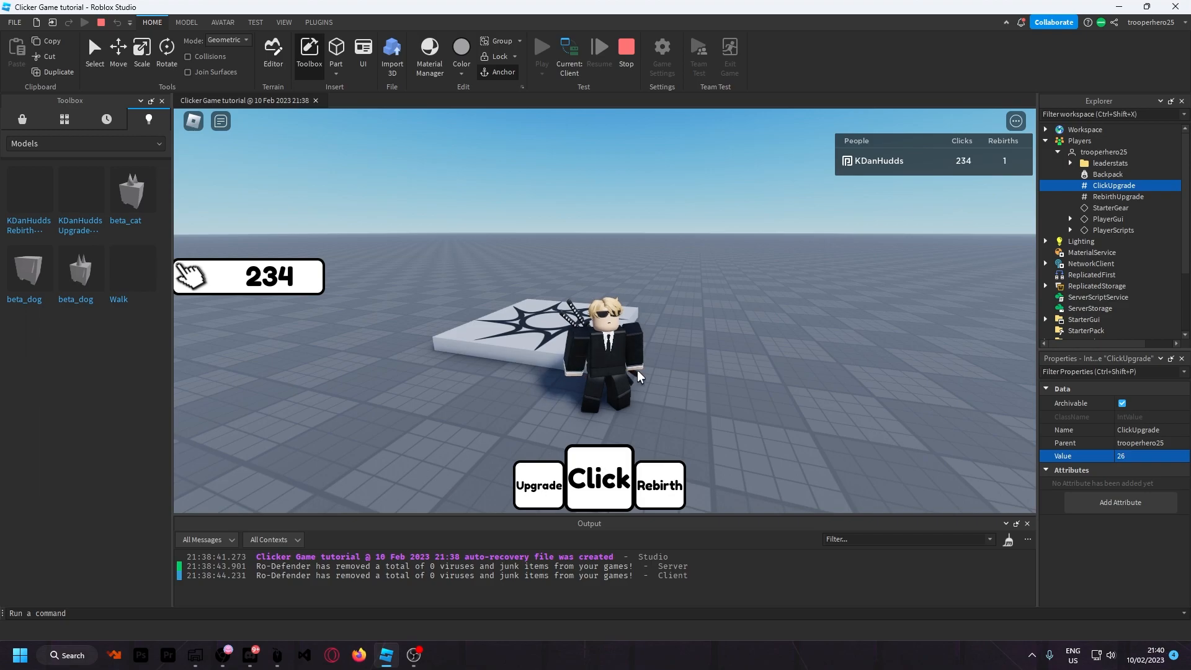